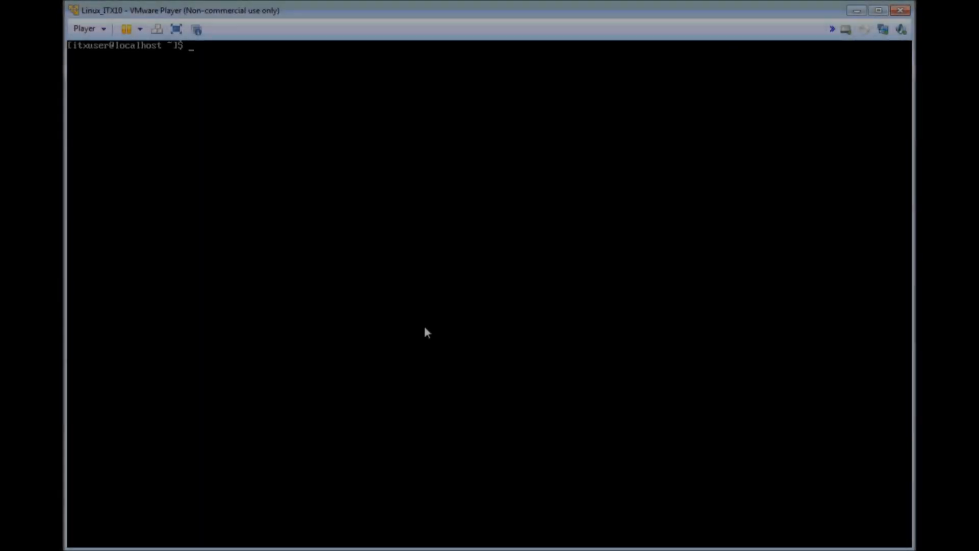
Run 'sudo yum update' and answer y so all CentOS packages are updated.
text(su)
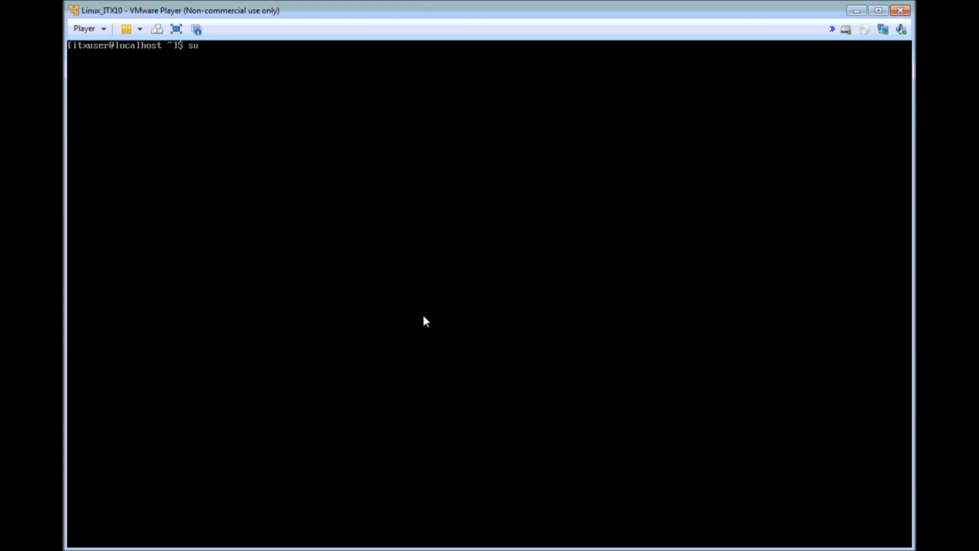
text(do)
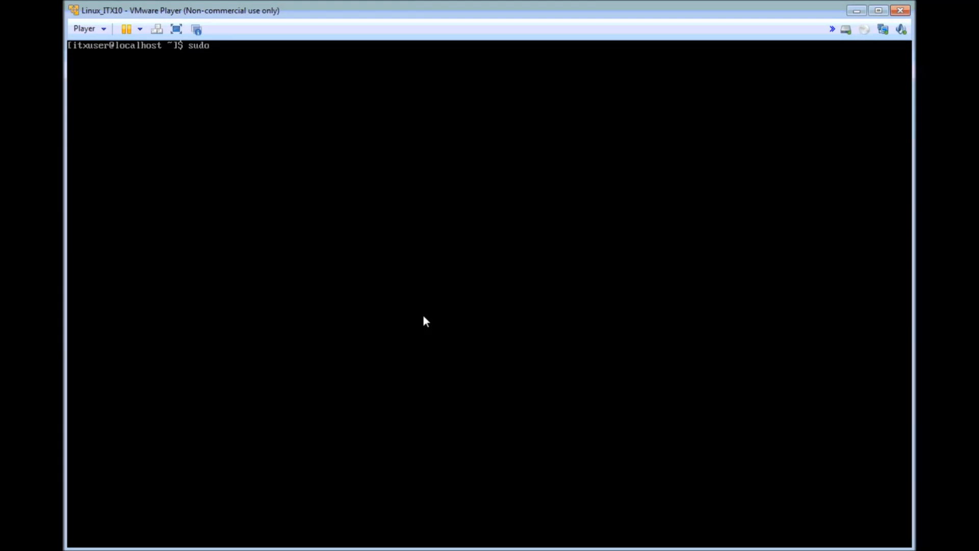
text(yum upda)
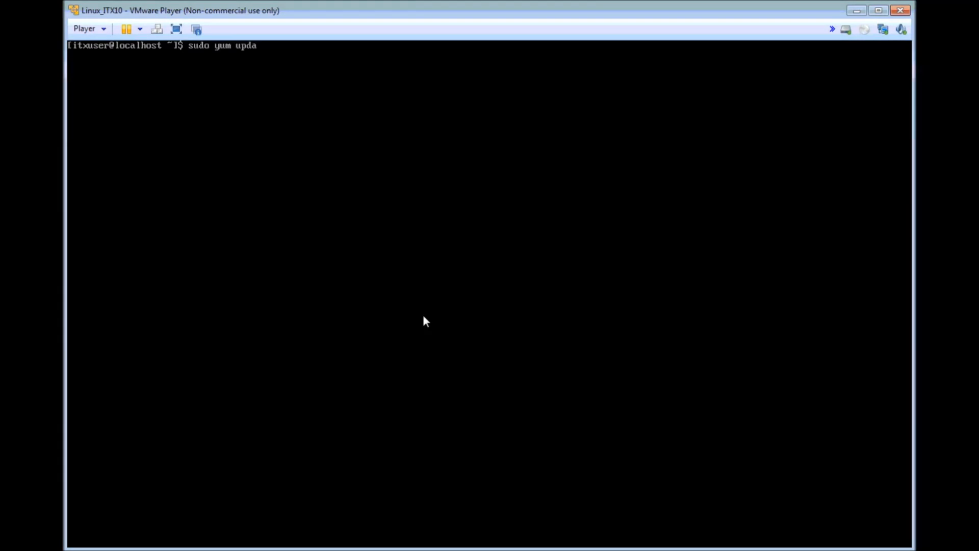
key(Return)
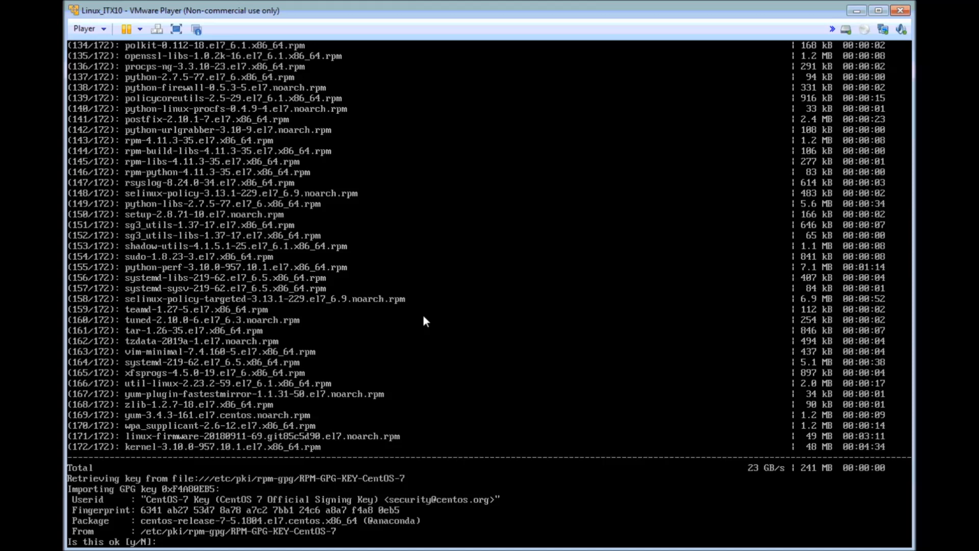
text(y)
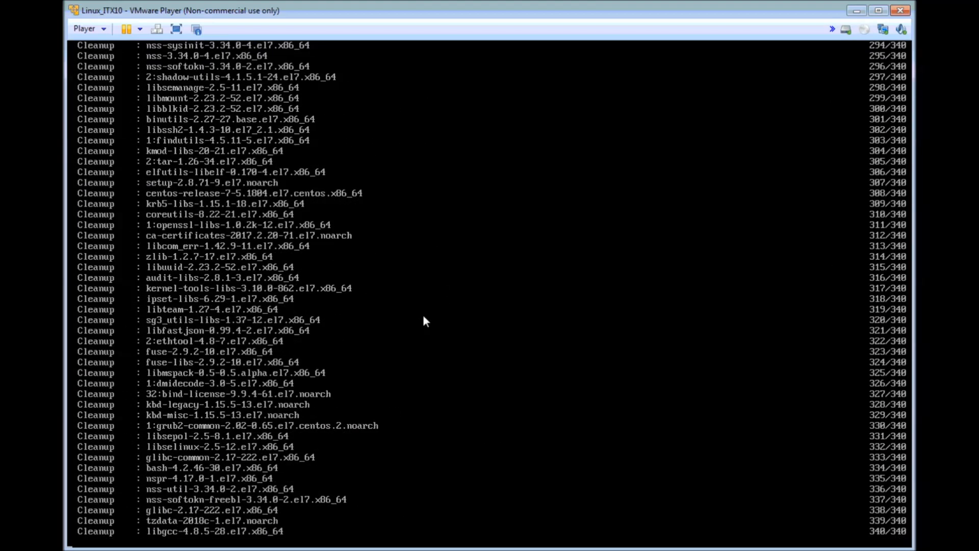
scroll(down, 3)
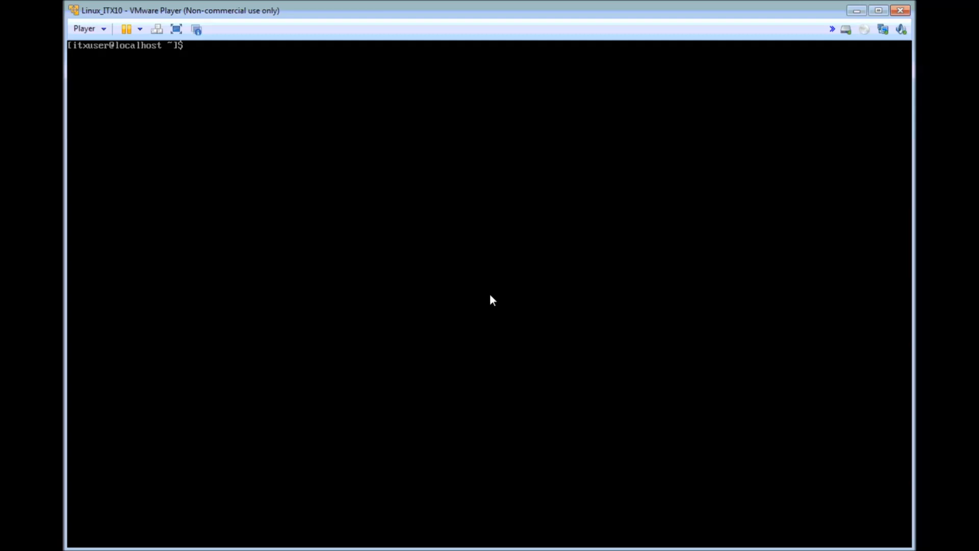
Run 'sudo yum install yum-utils device-mapper-persistent-data lvm2' and confirm with y.
text(sud)
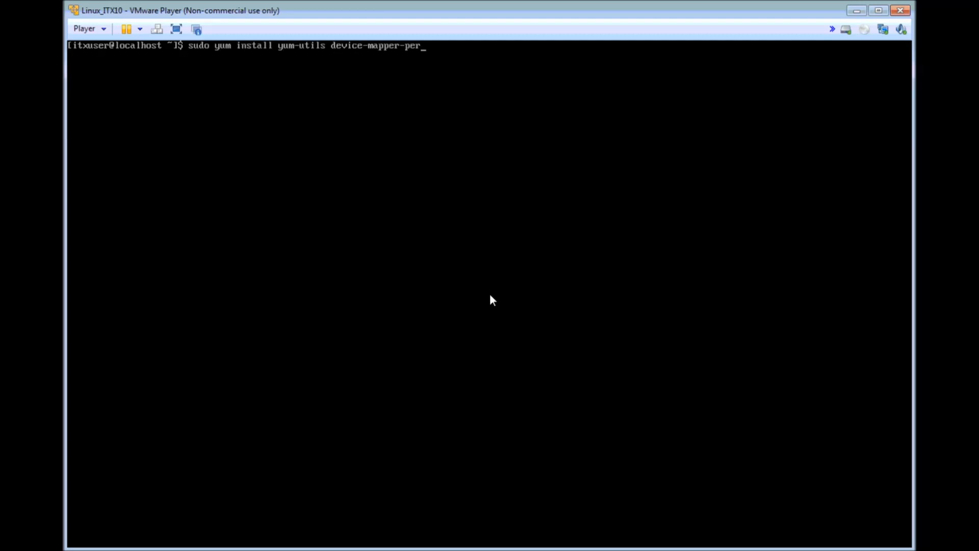
text(sistent-data lvm2)
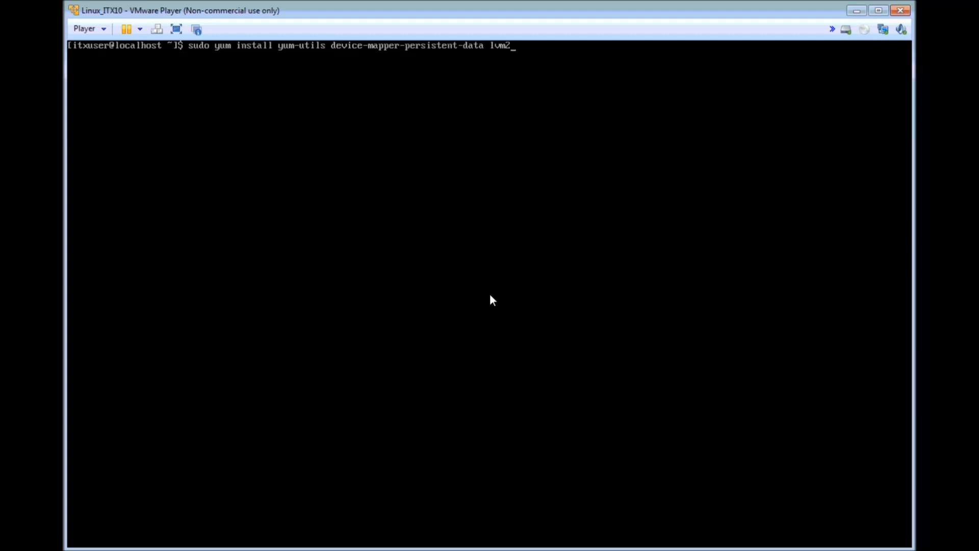
key(Return)
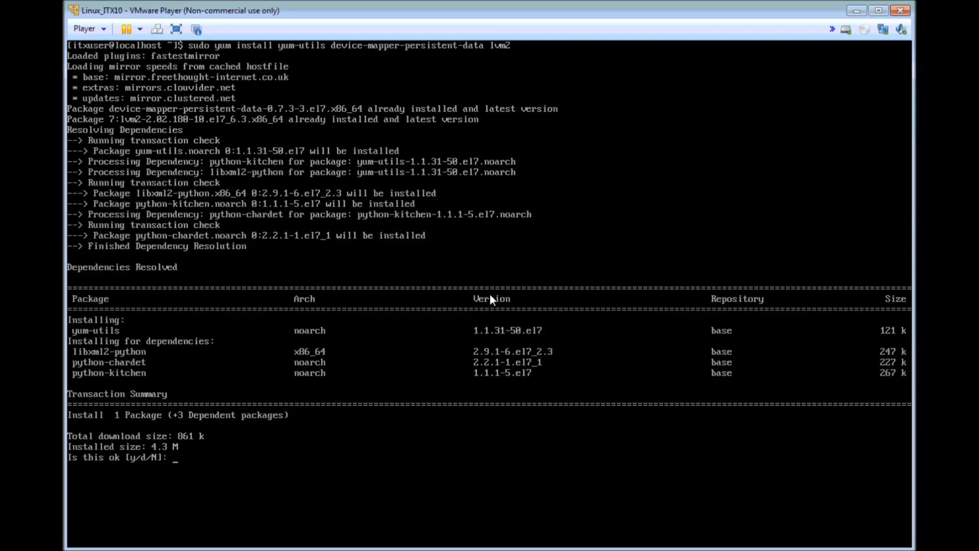
text(y)
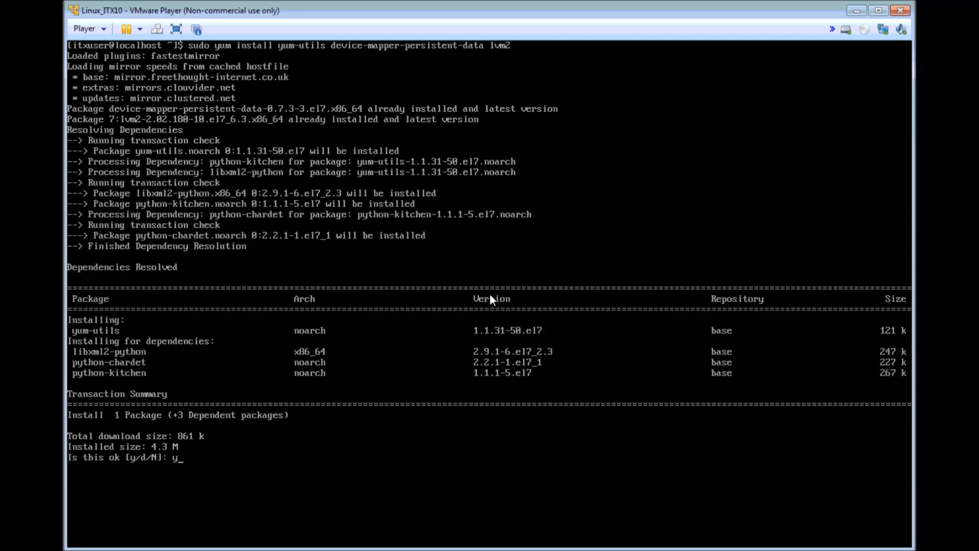
key(Return)
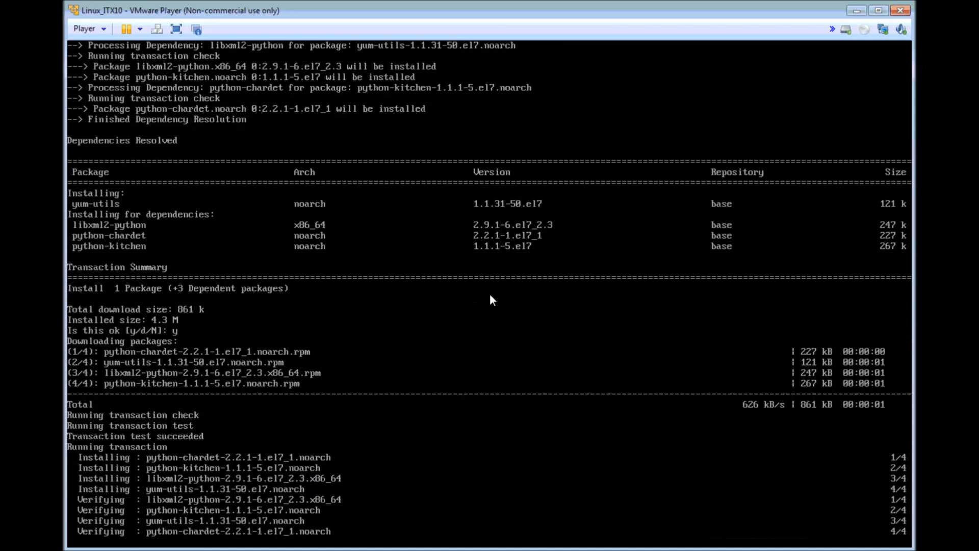
scroll(down, 3)
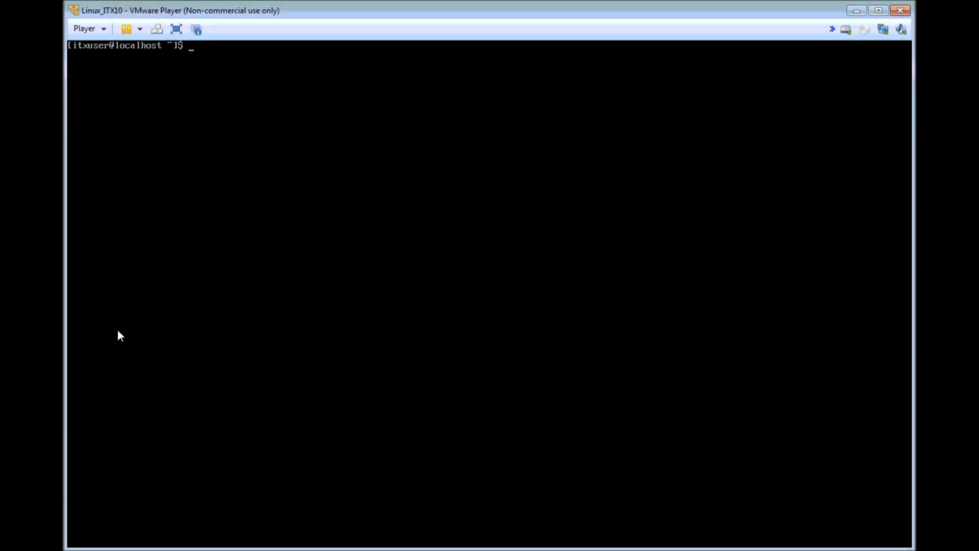
text(sudo yum-config-manager --add-repo h)
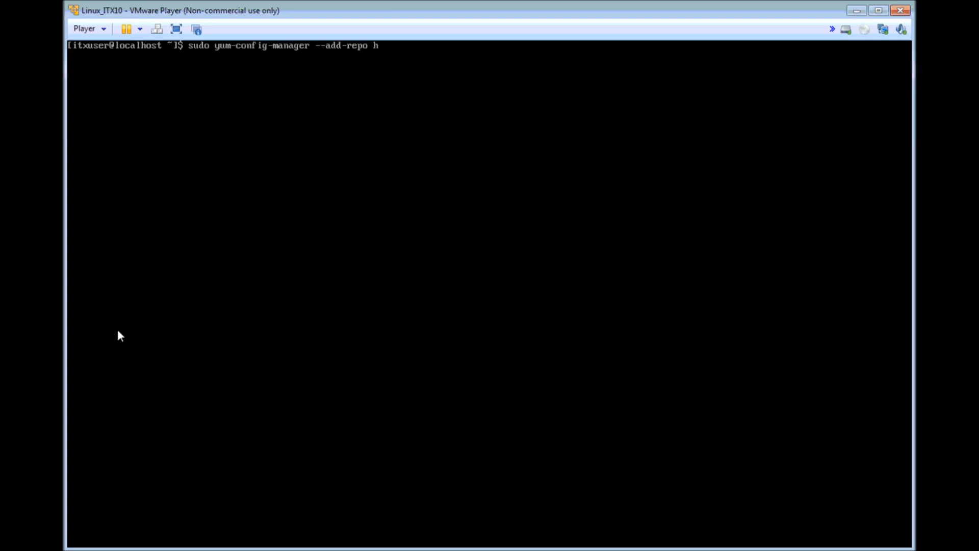
text(ttps://download.docker.com/linux/centos/doc)
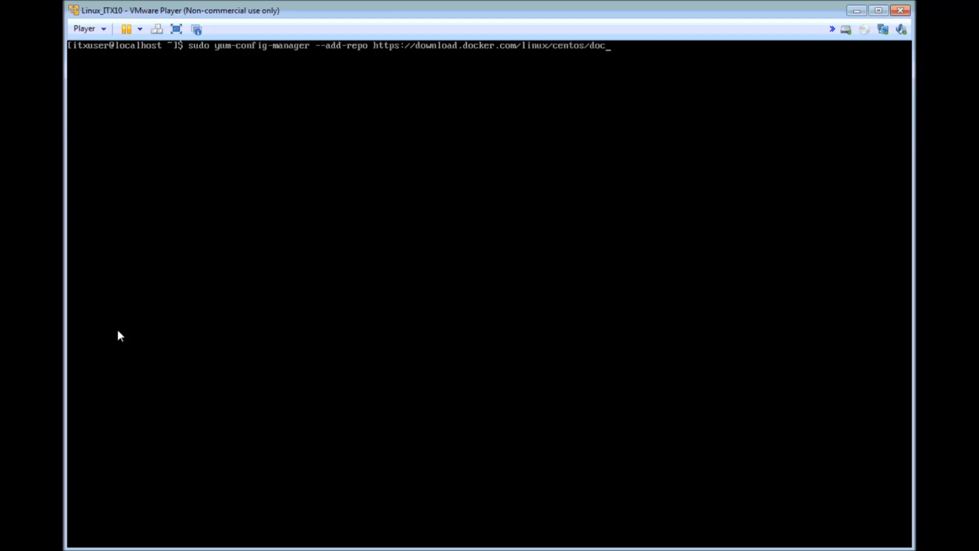
text(ker-ce.repo)
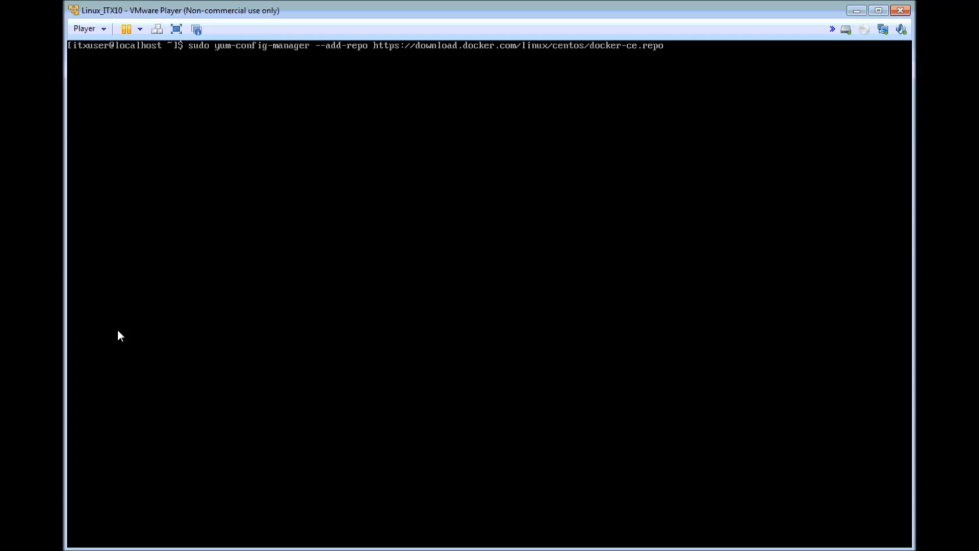
key(Return)
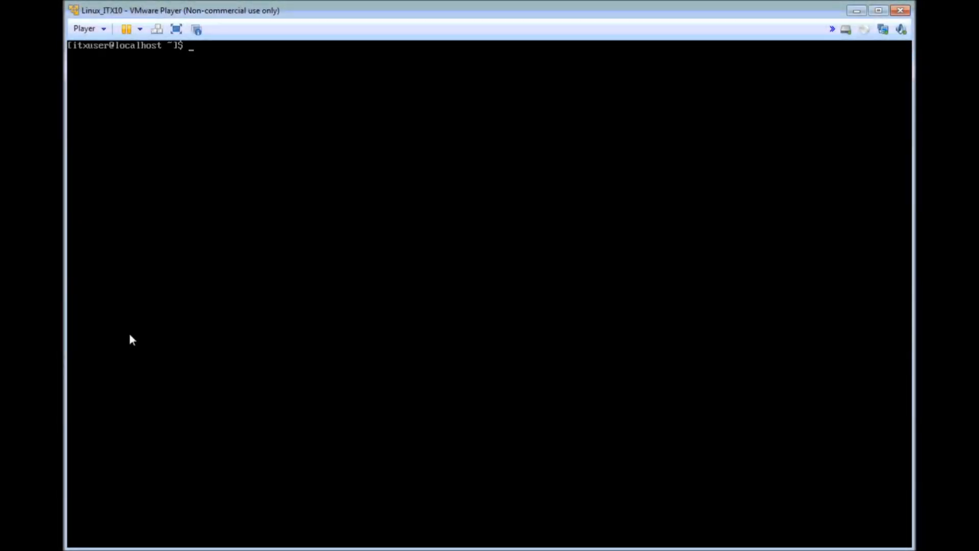
Run 'sudo yum install docker-ce docker-ce-cli containerd.io', accepting the packages and GPG key.
text(sudo yum install)
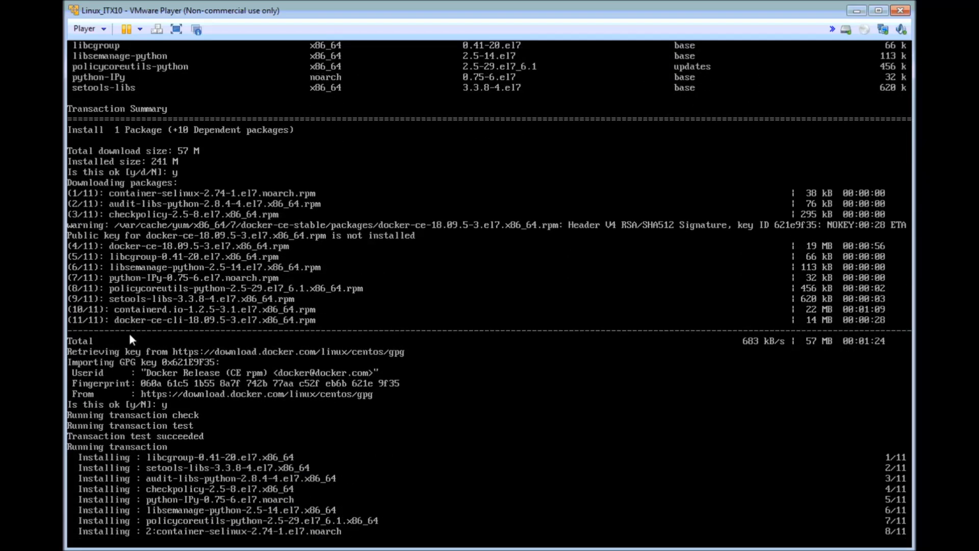
scroll(down, 3)
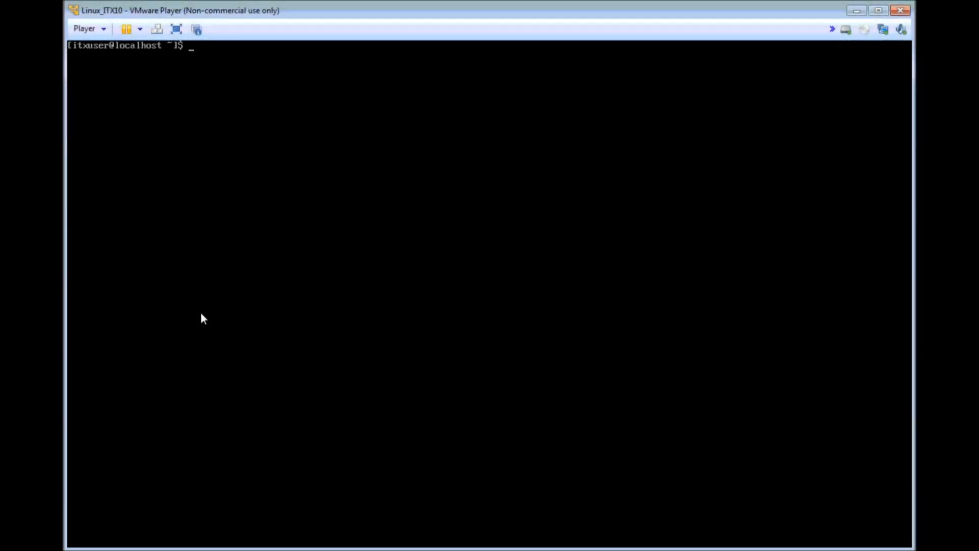
Start the docker service and enable it at boot with systemctl.
text(sudo systemctl)
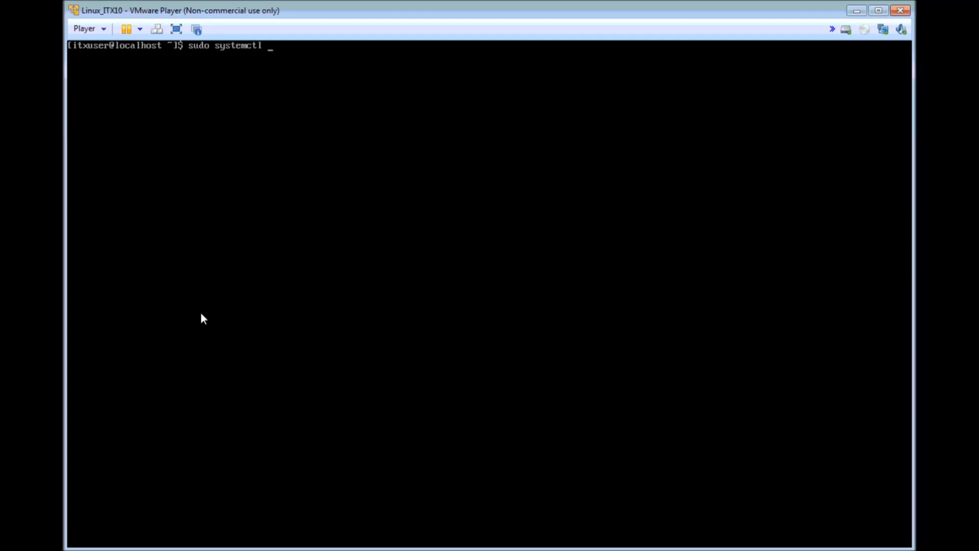
text(start dock)
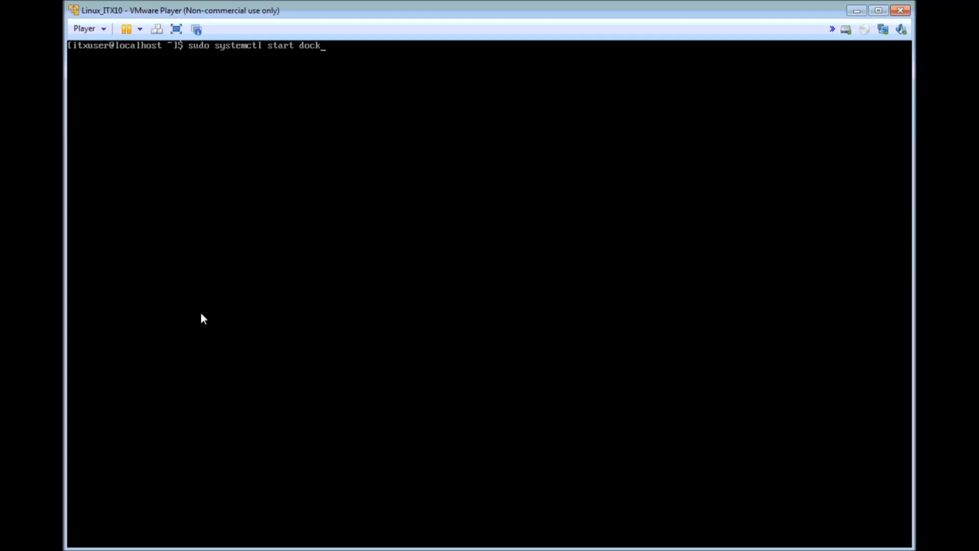
text(er)
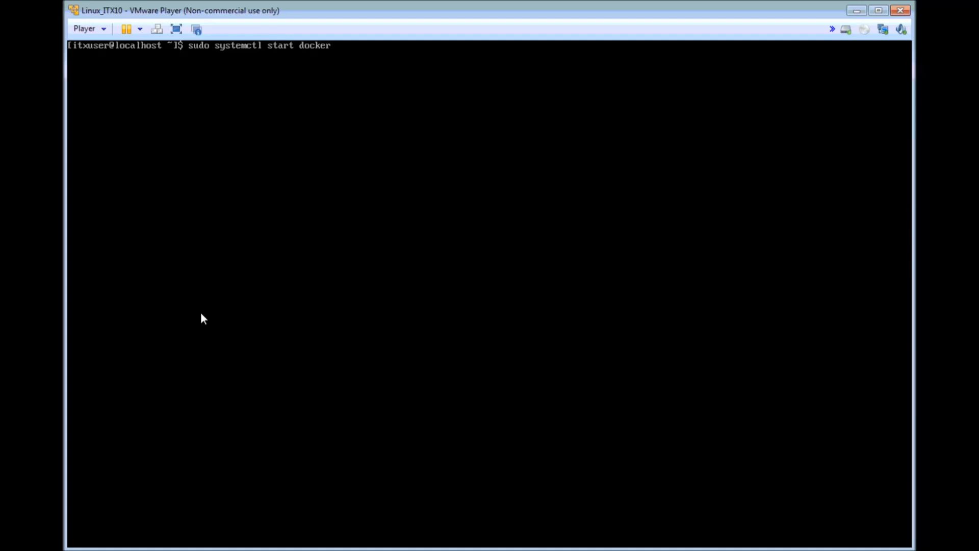
key(Return)
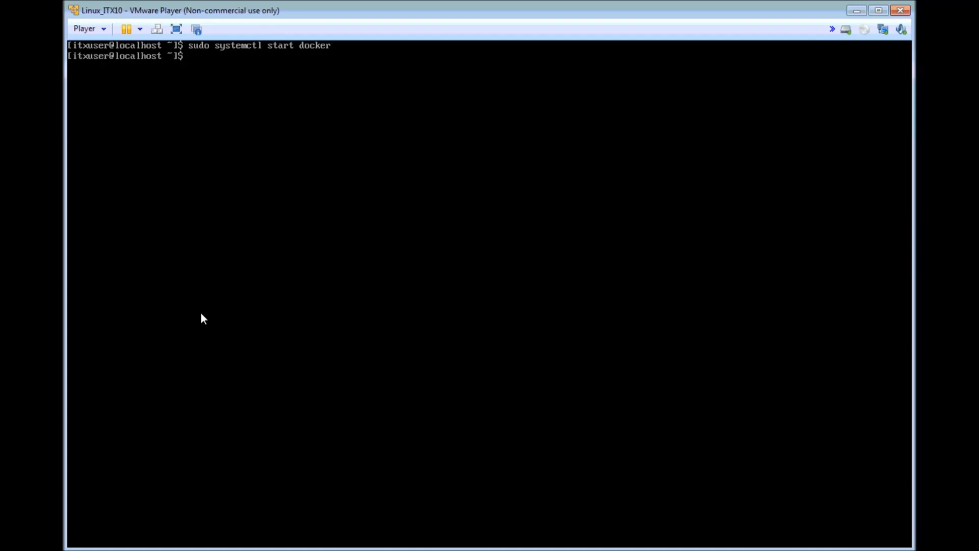
text(sudo)
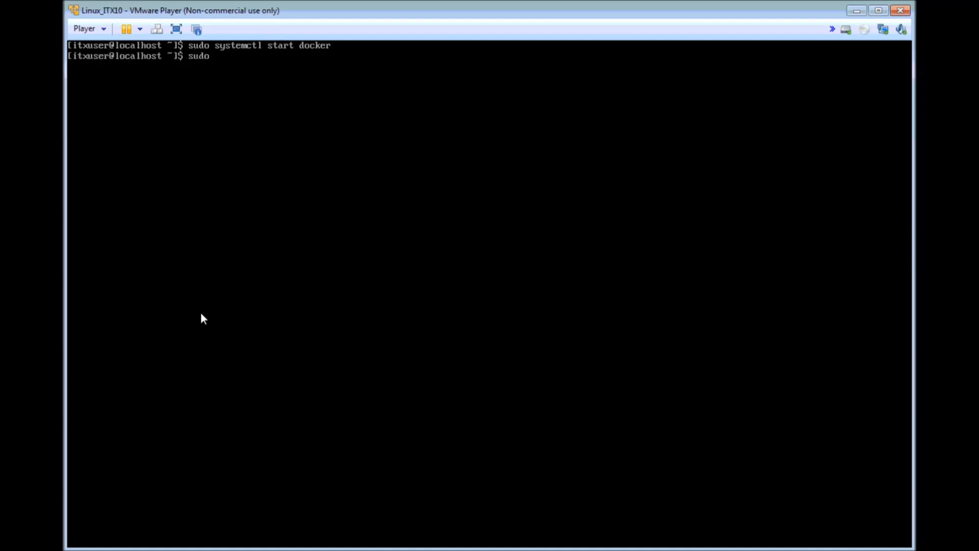
text(systemc)
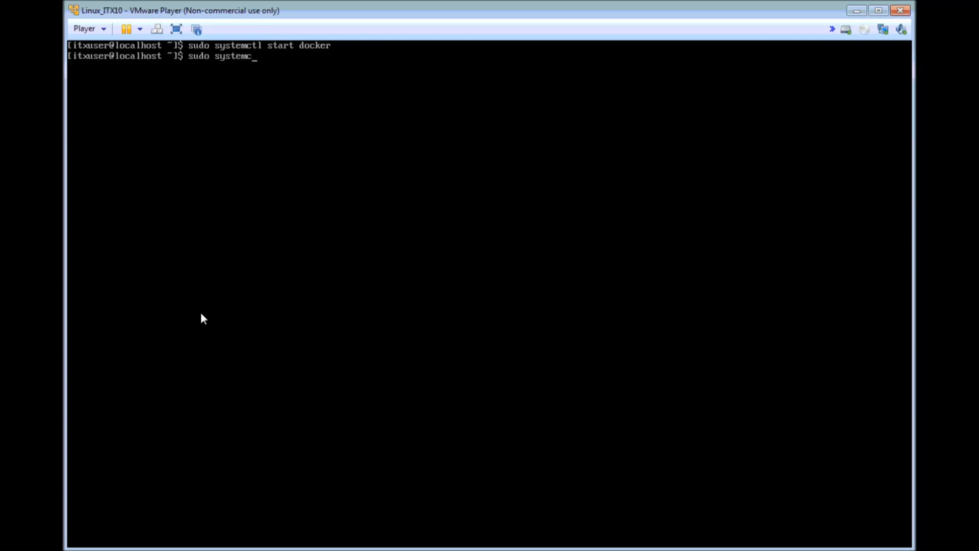
text(tl ena)
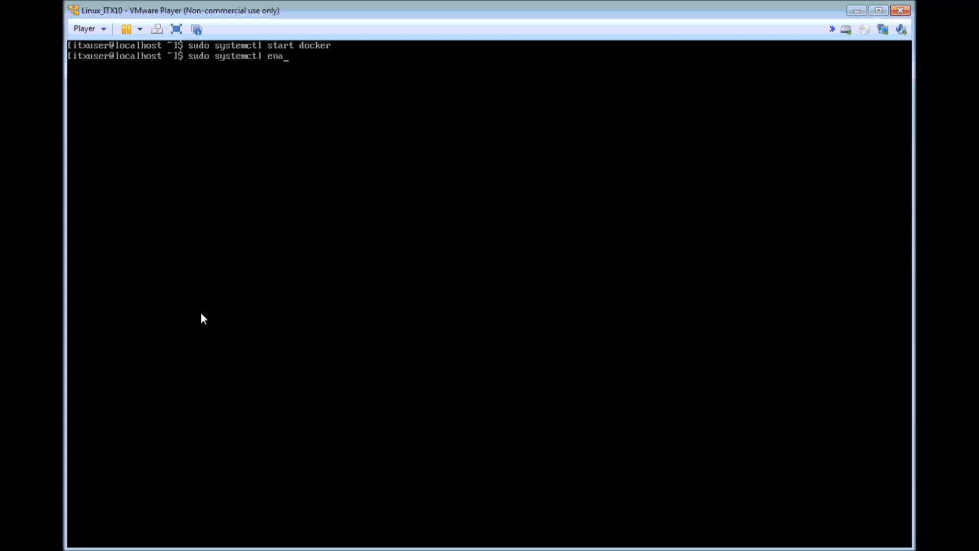
text(ble docker)
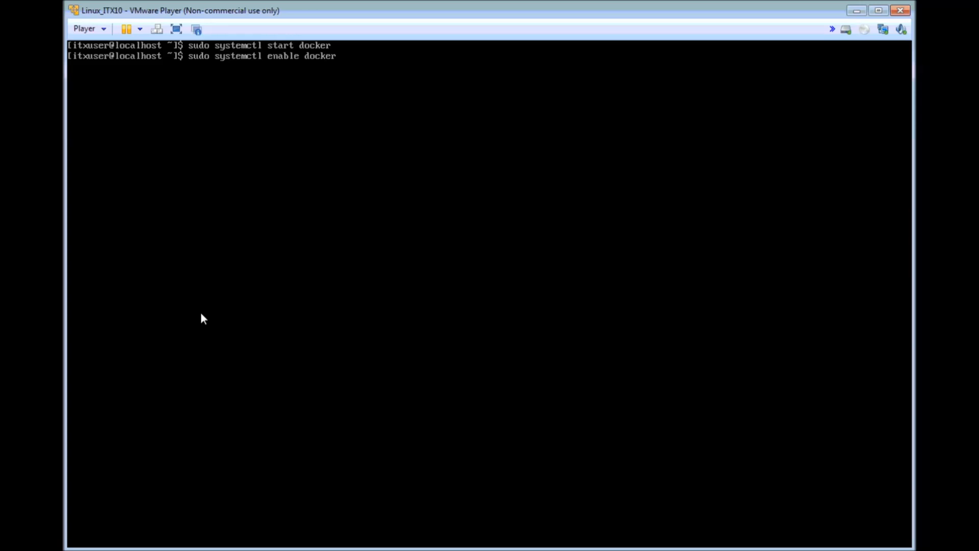
key(Return)
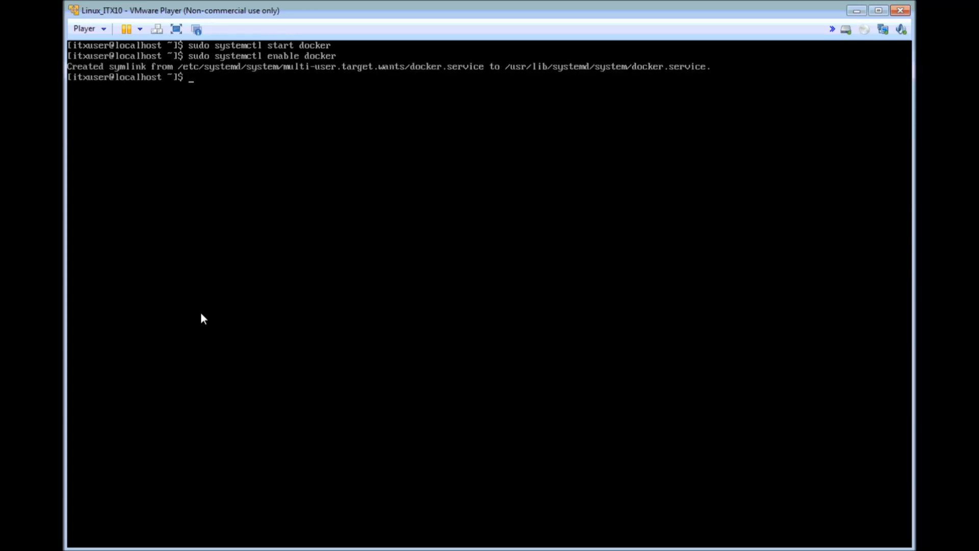
Run 'sudo systemctl status docker' to confirm the service is active and running.
text(sudo)
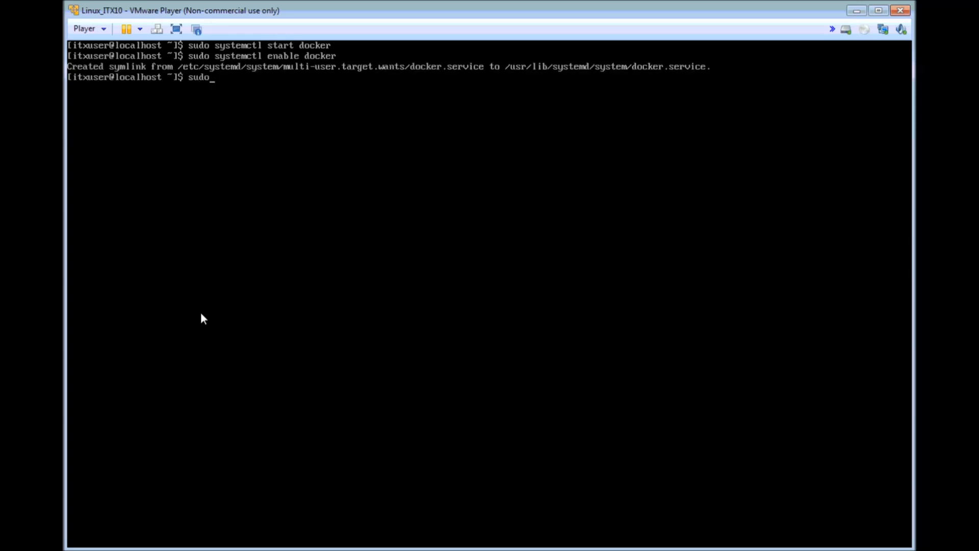
text(systemc)
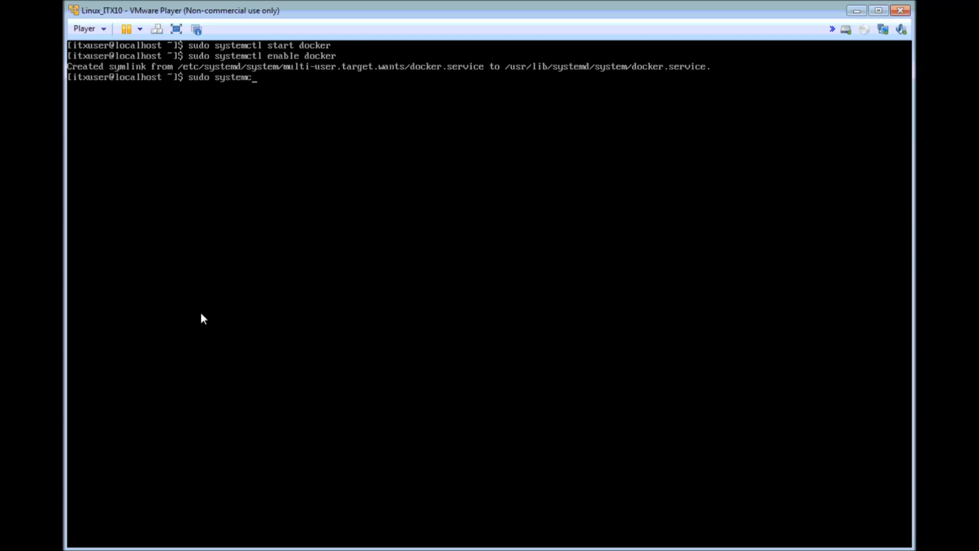
text(tl)
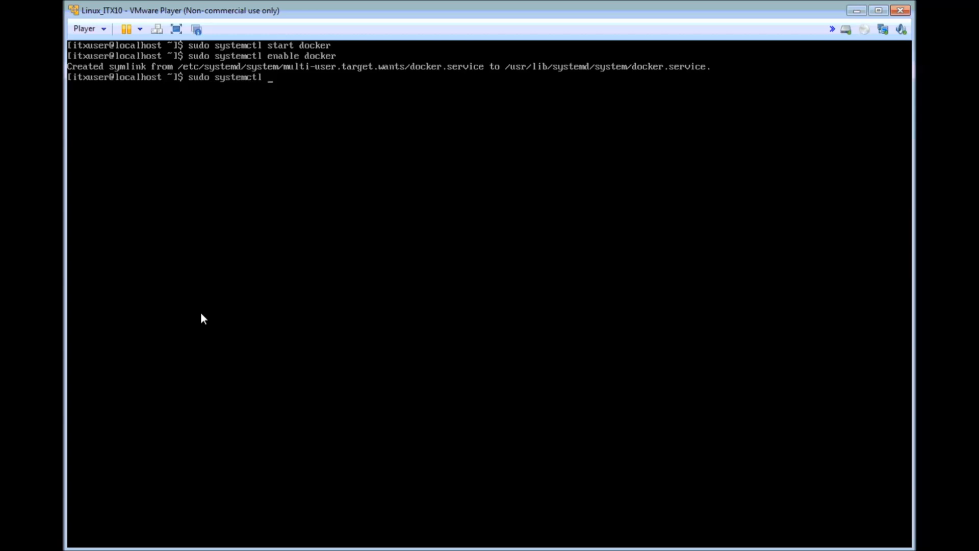
text(status d)
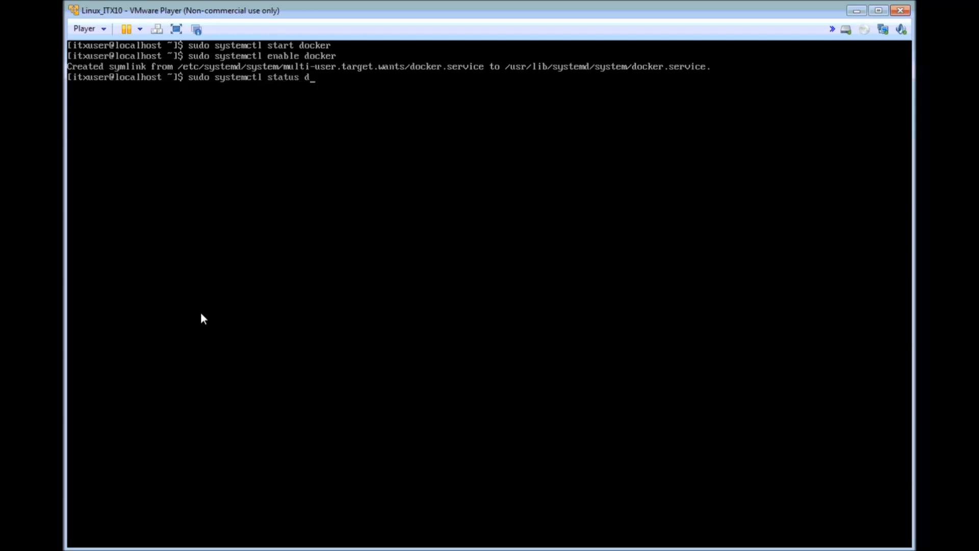
text(ocker)
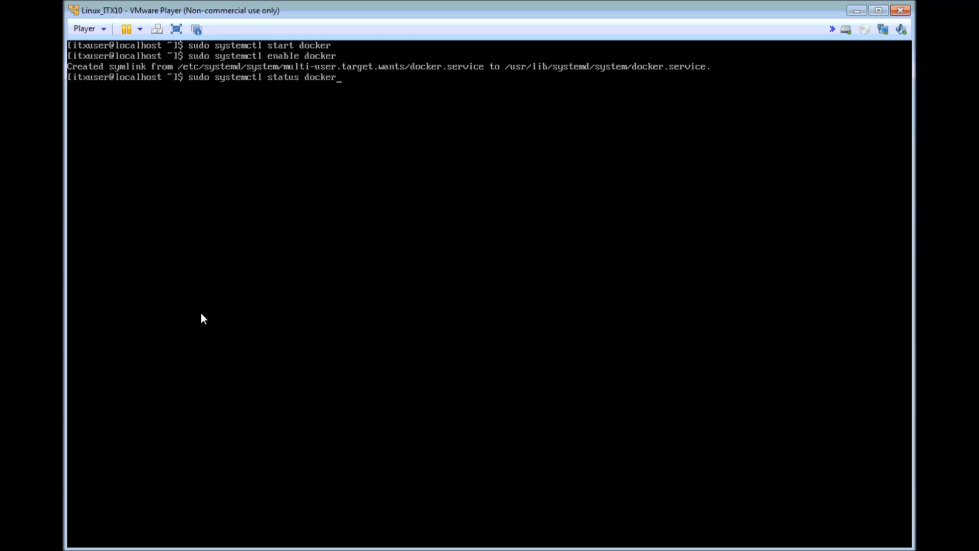
key(Return)
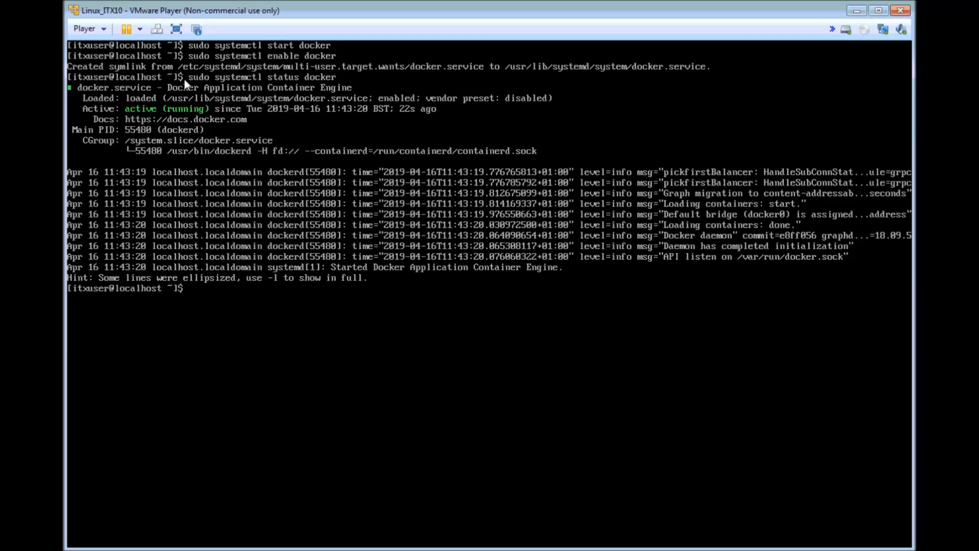
mouse_move(170, 146)
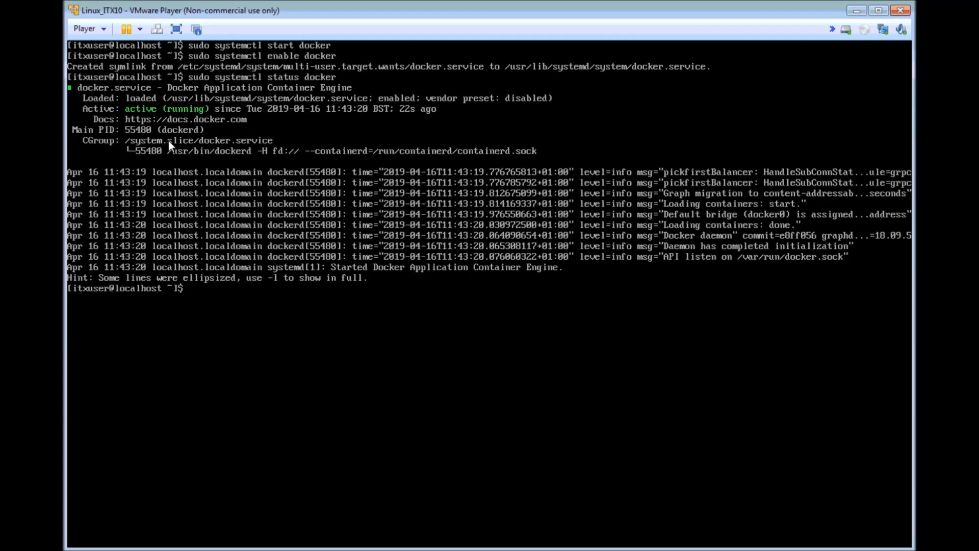
Run 'docker -v' to show the installed version, 18.09.5.
text(doc)
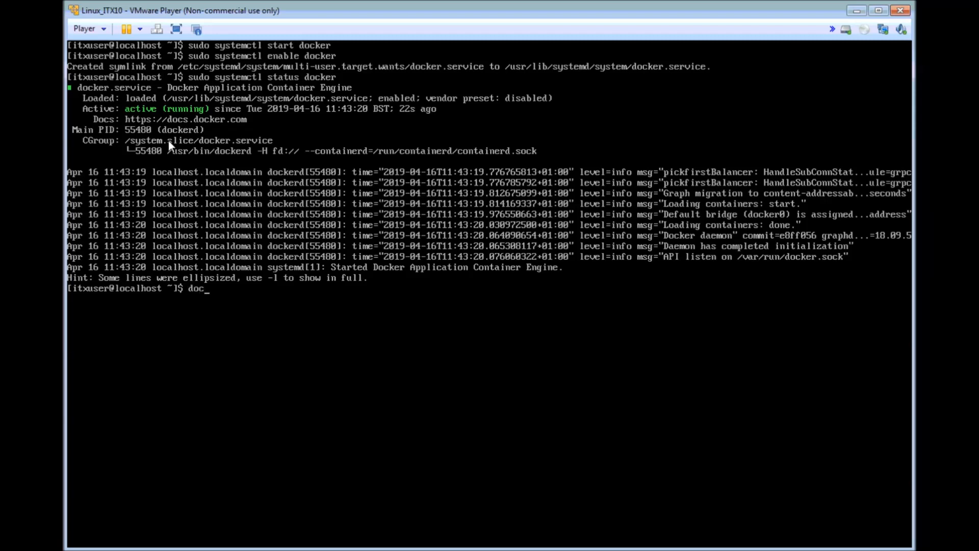
text(ker -v)
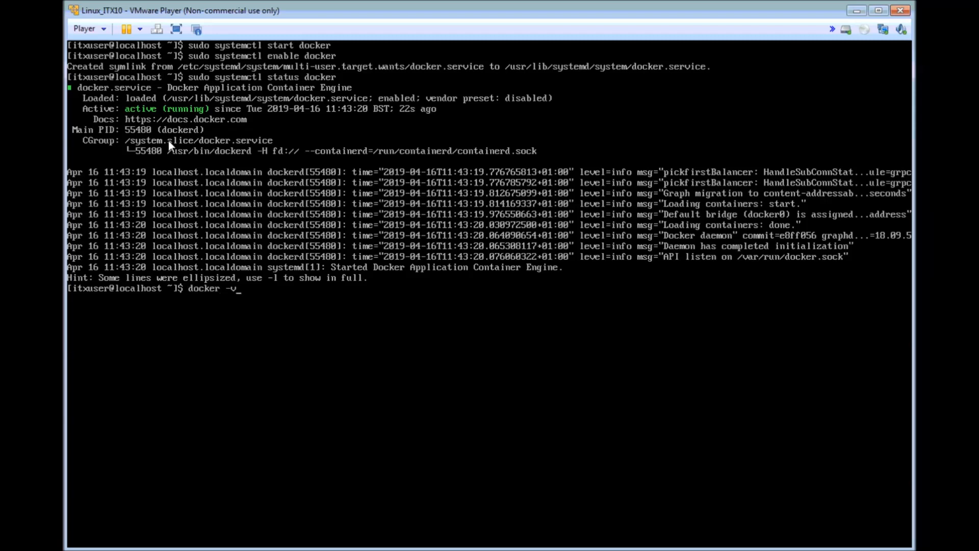
key(Return)
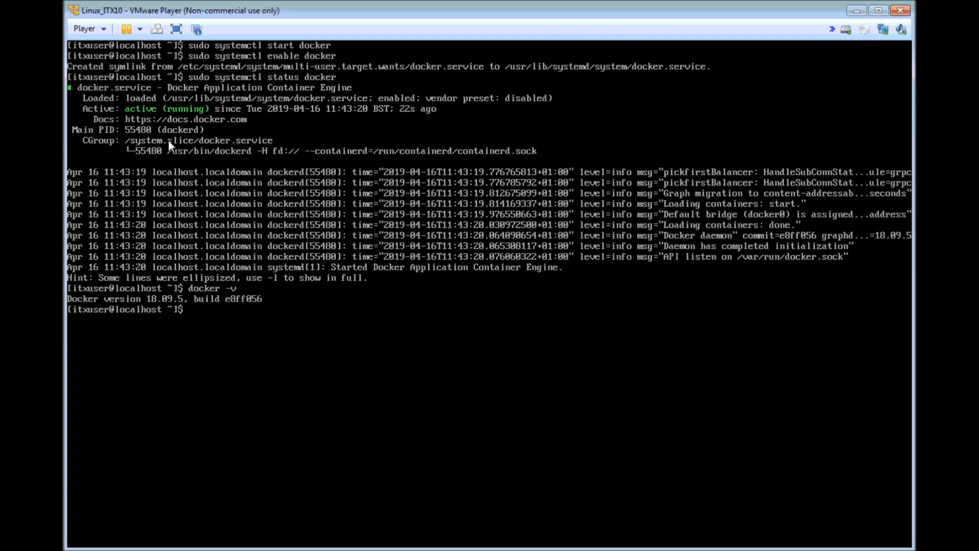
text(sudo)
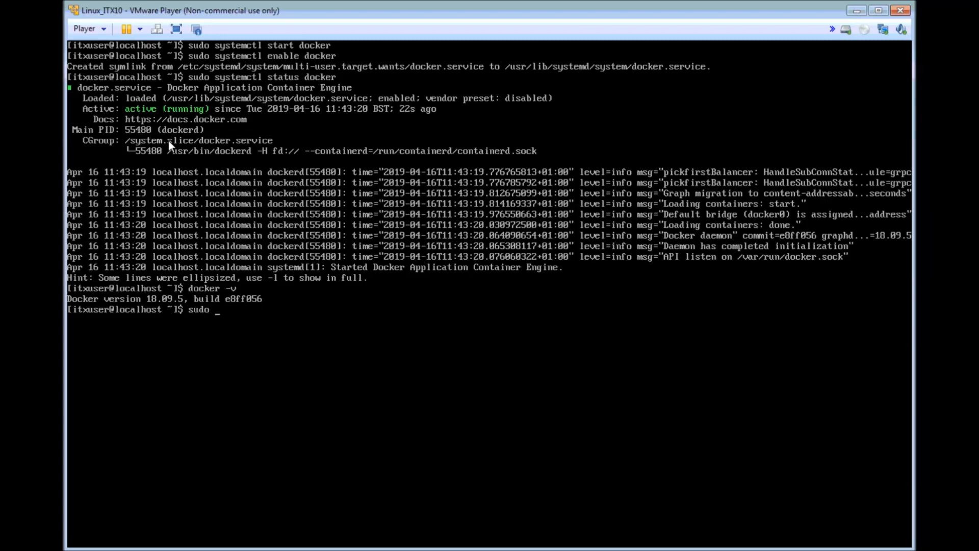
Run 'sudo docker container run hello-world' to pull and run the test image.
text(docker)
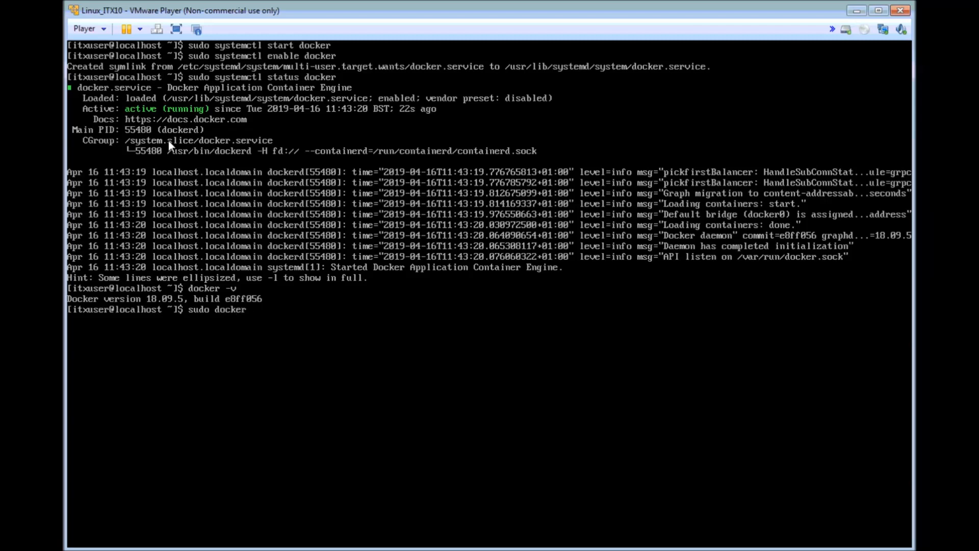
text(container)
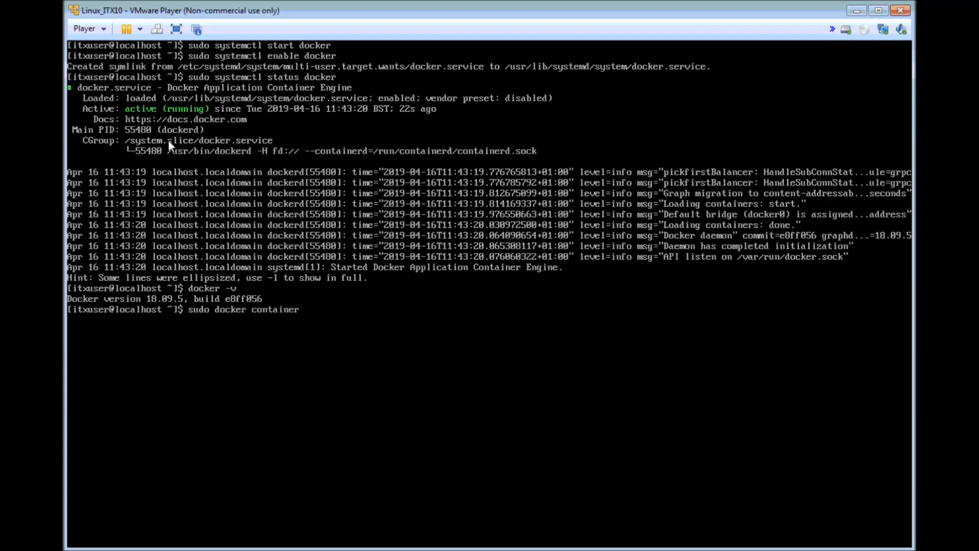
text(run)
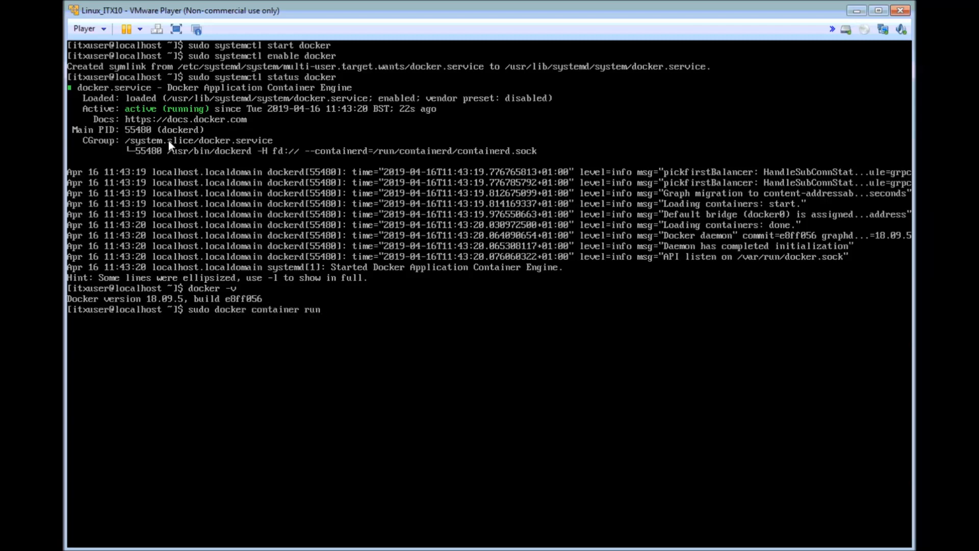
text(hell)
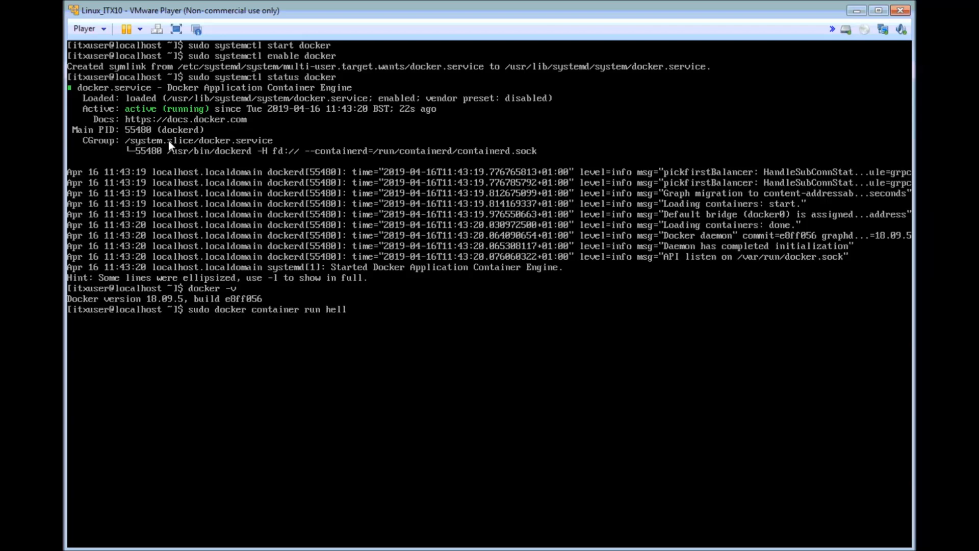
text(o-world)
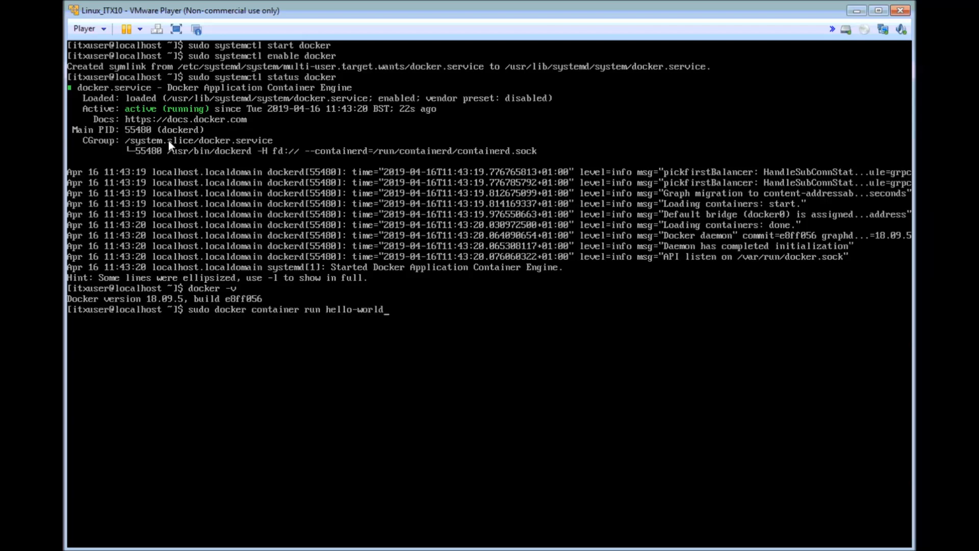
key(Return)
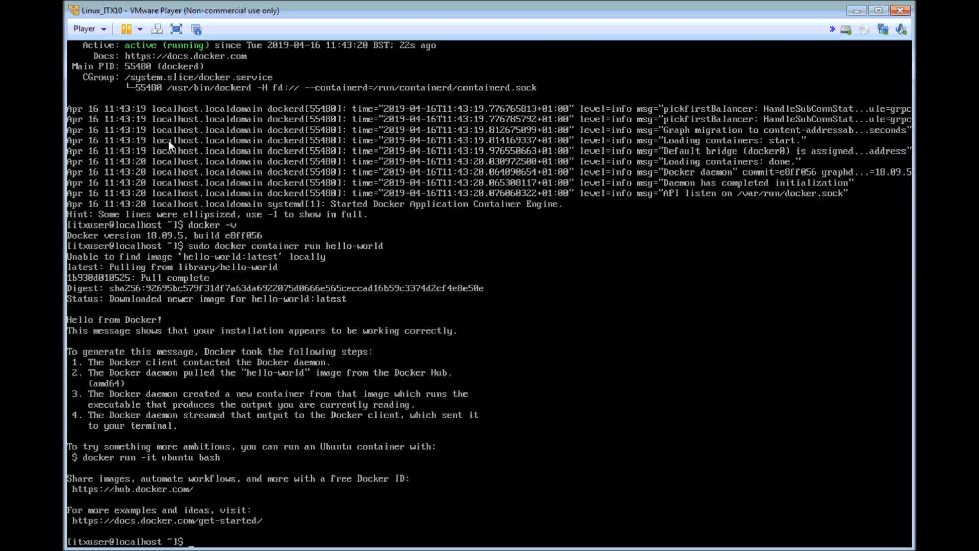
mouse_move(197, 143)
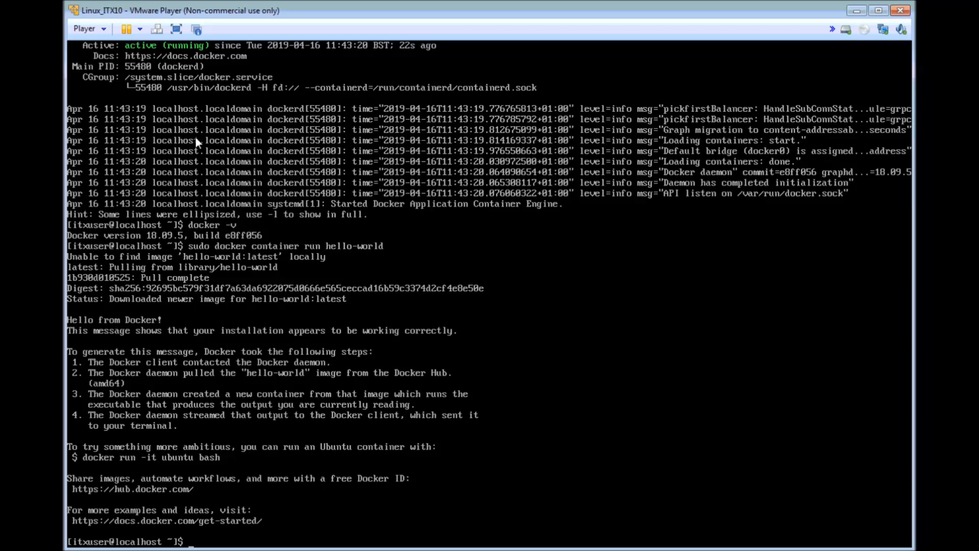
mouse_move(143, 345)
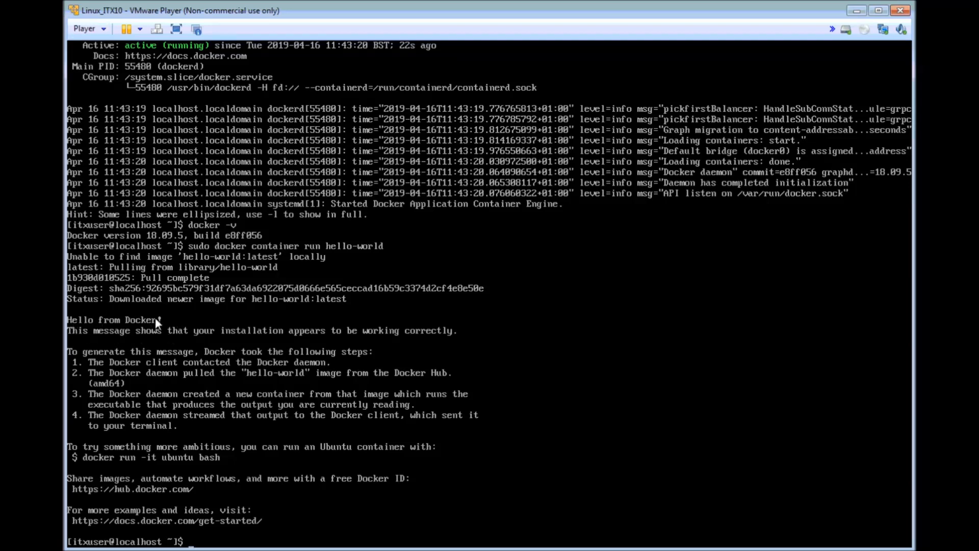
mouse_move(371, 341)
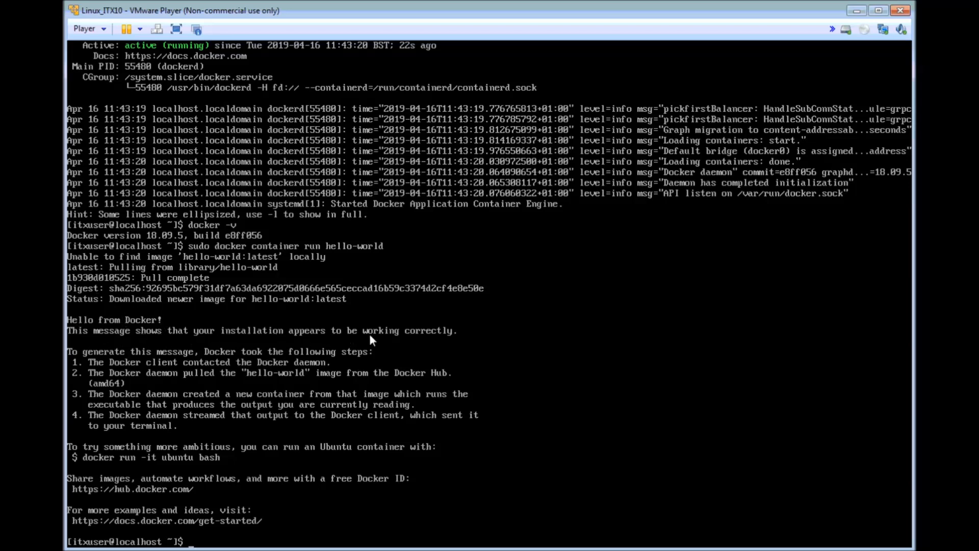
mouse_move(436, 344)
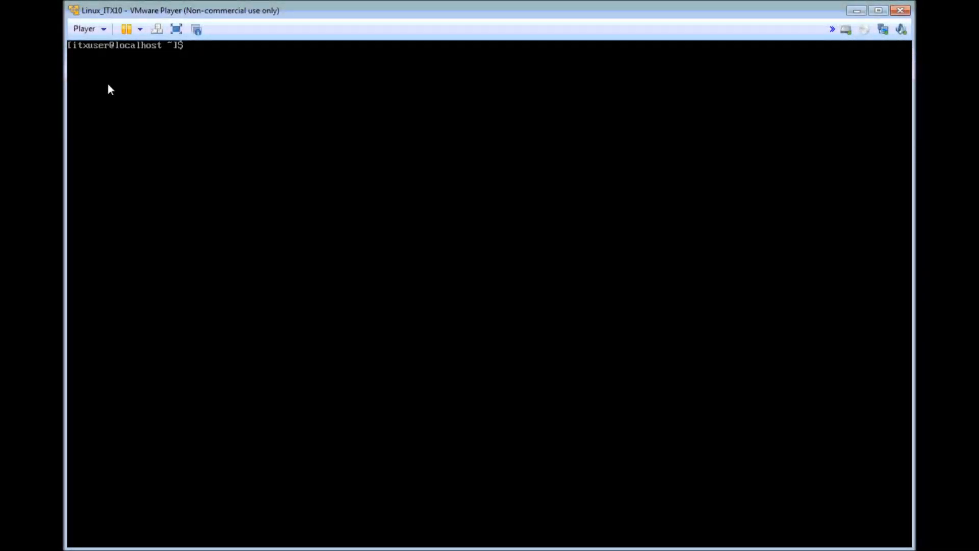
List all Docker containers with 'sudo docker ps -a', showing the exited hello-world.
text(sudo)
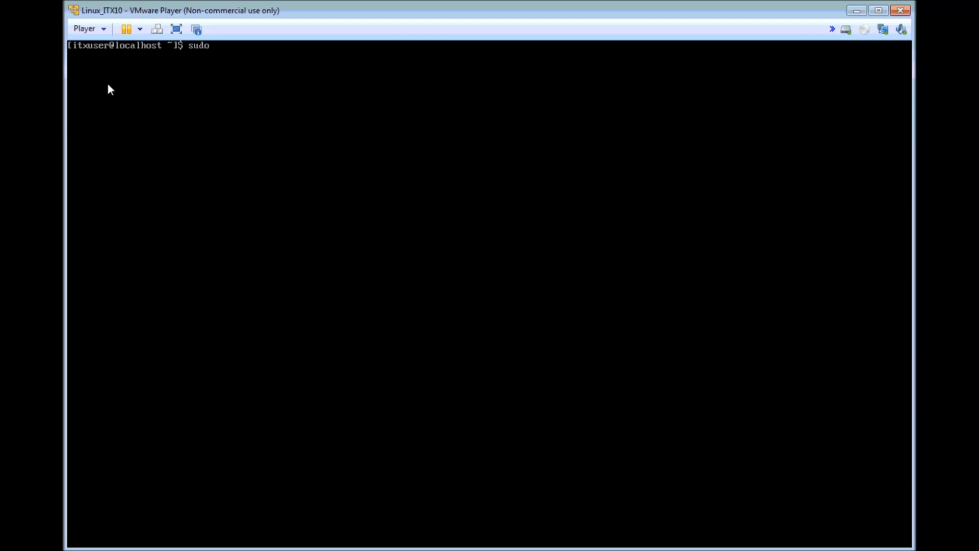
text(dock)
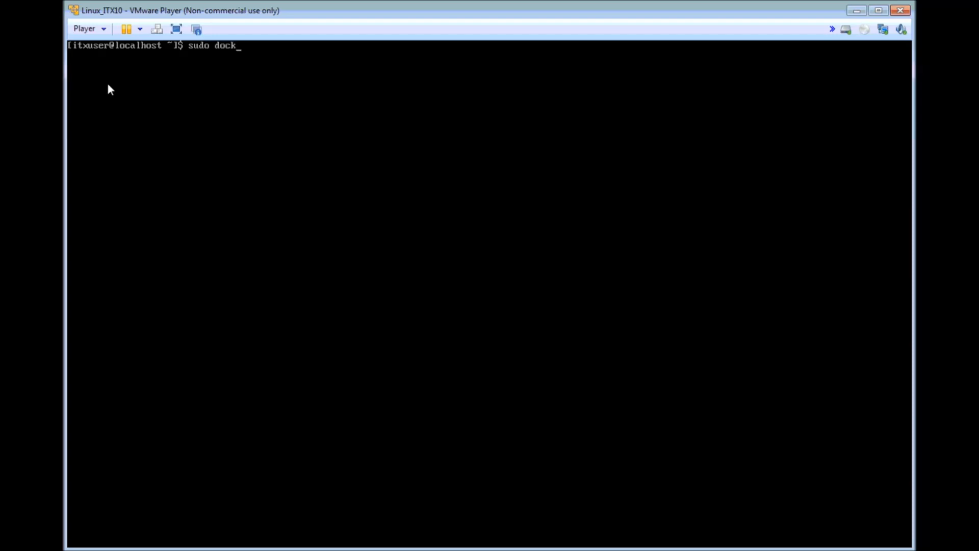
text(er pa -a)
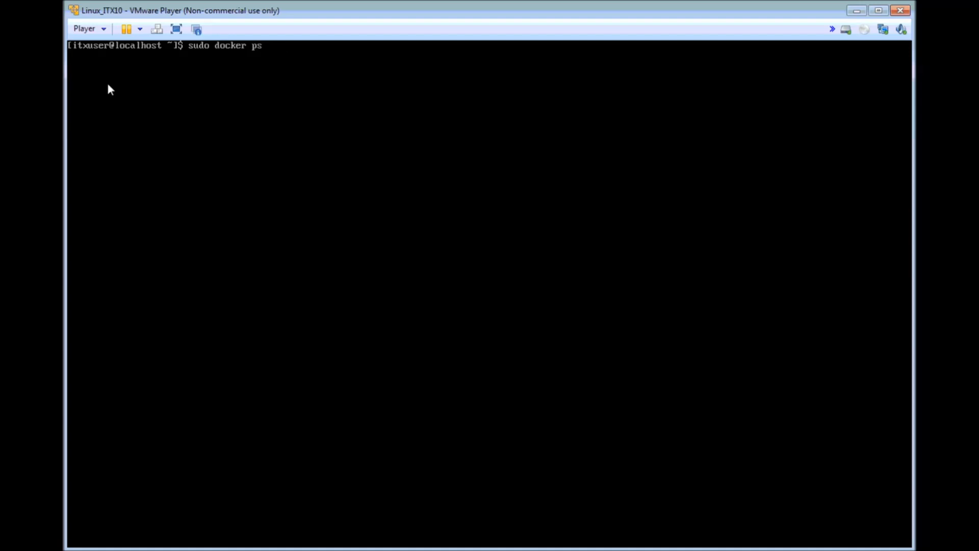
key(Return)
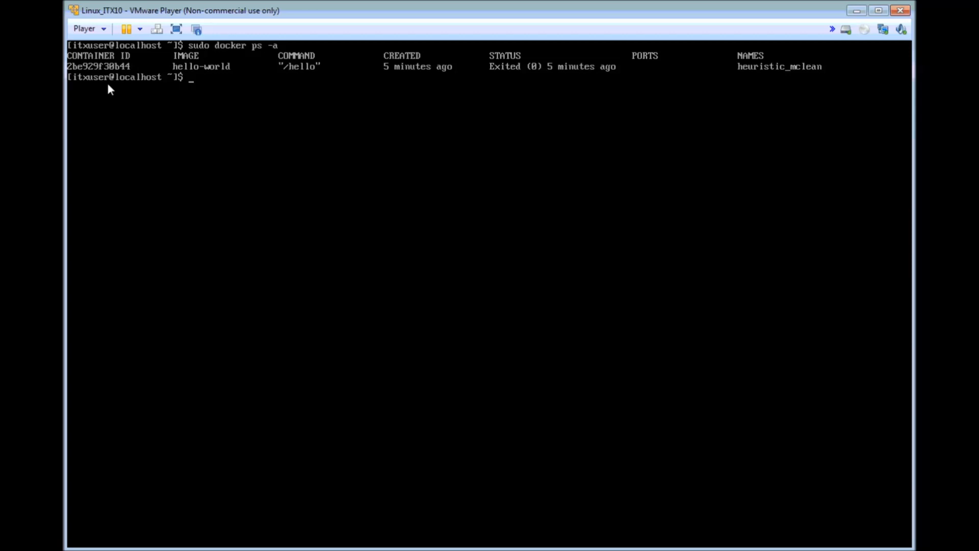
Prune stopped containers with 'sudo docker container prune', then list containers again to verify.
text(sudo docker)
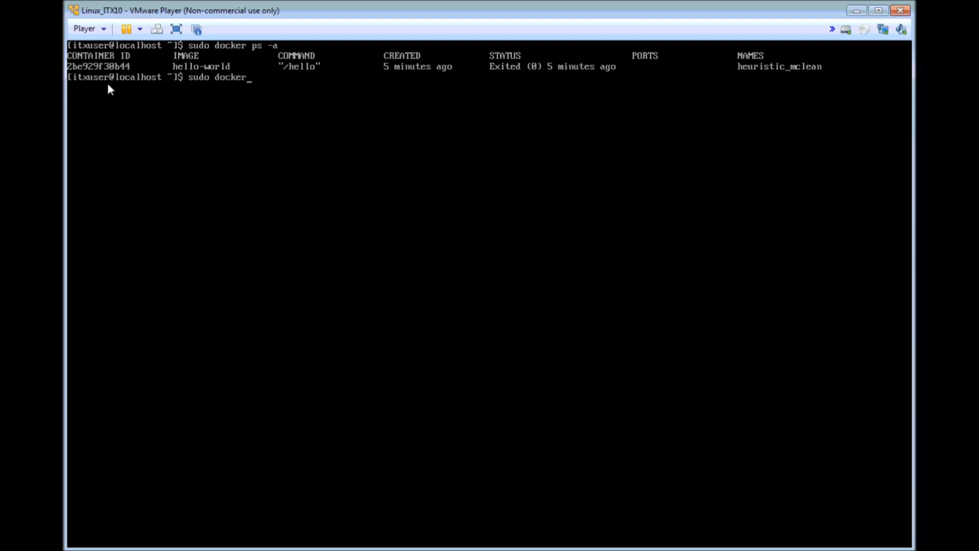
text(container)
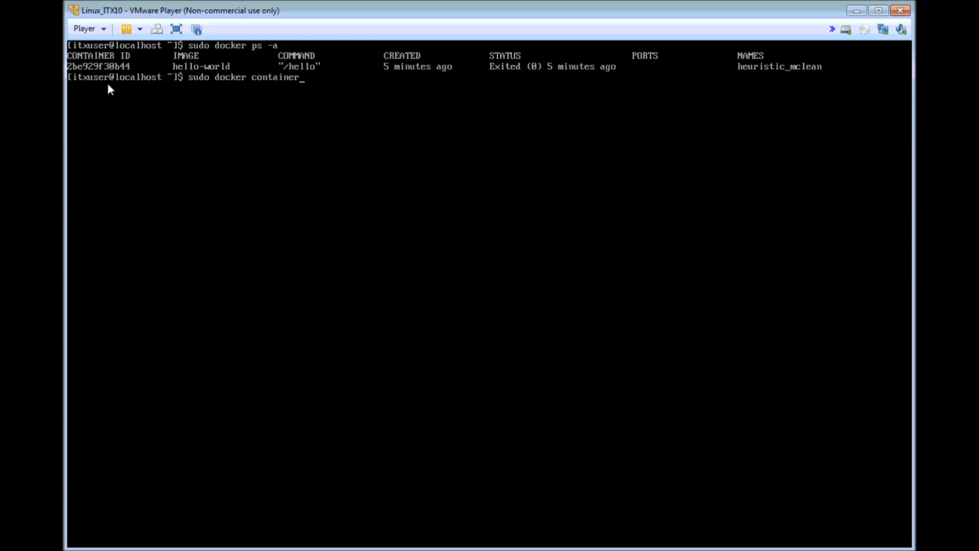
text(prune)
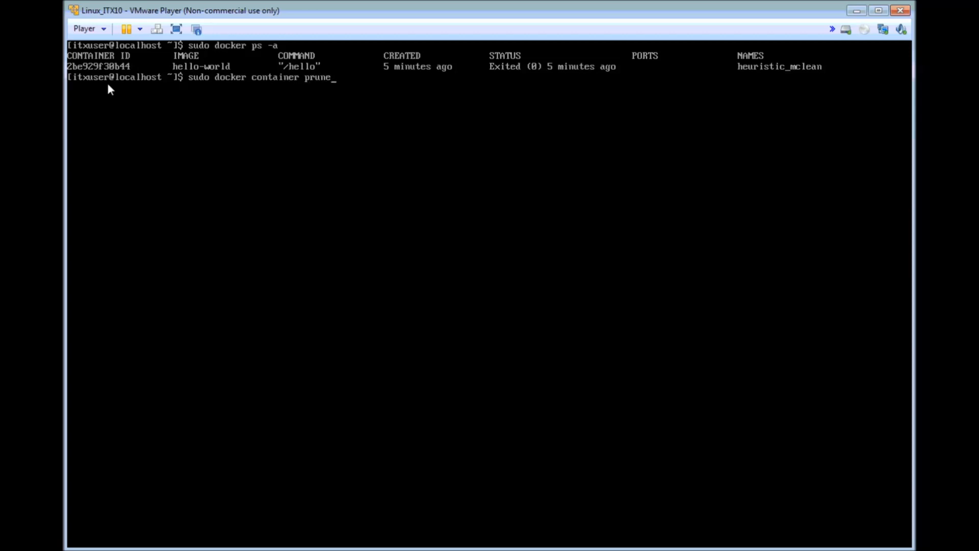
key(Return)
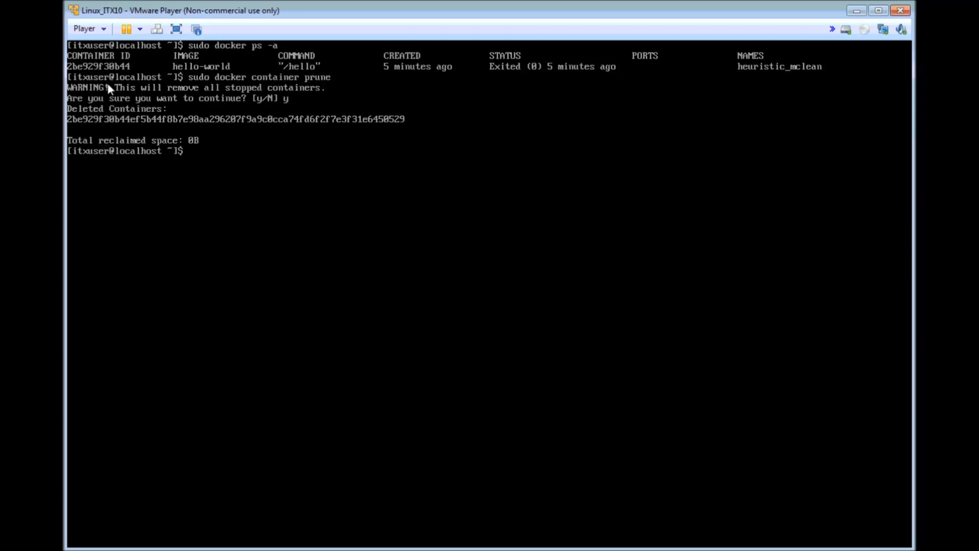
text(sudo docker ps -a)
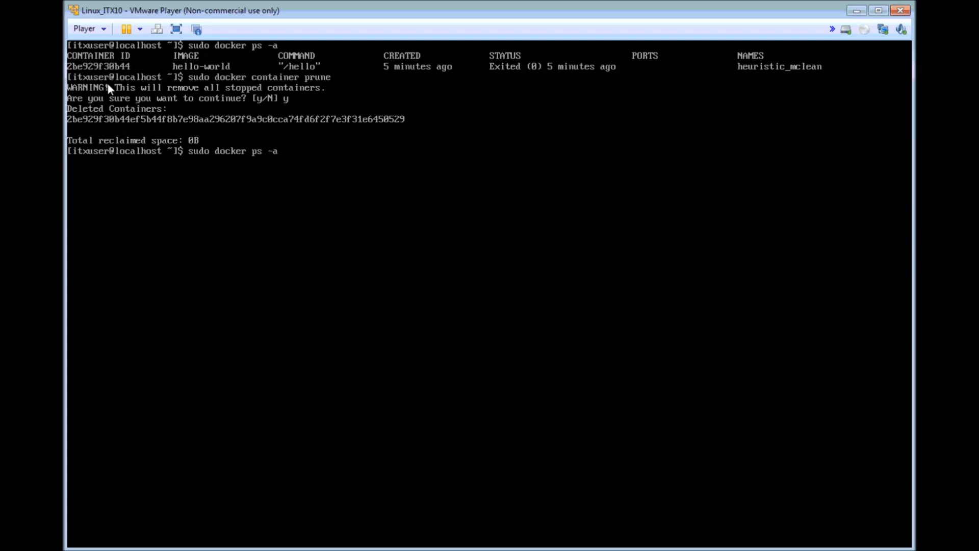
key(Return)
text(ls)
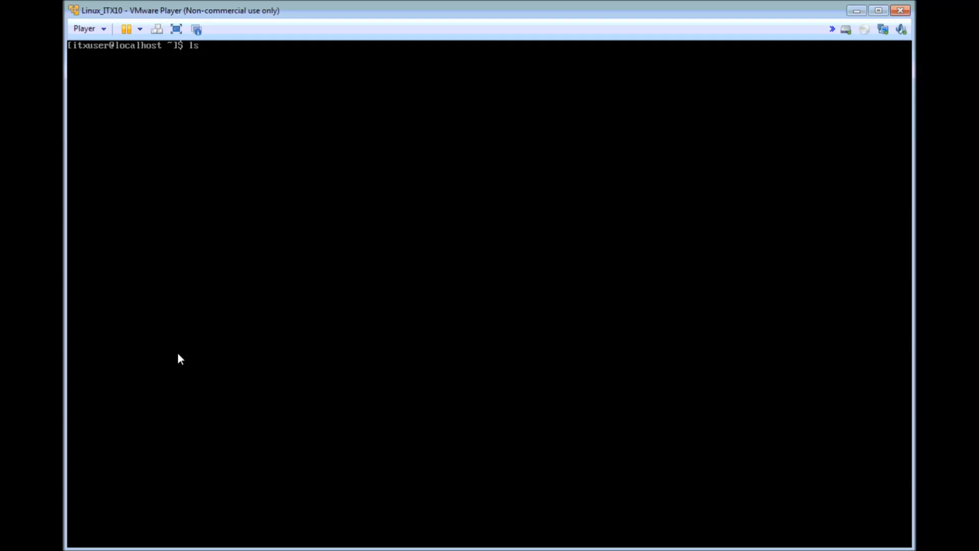
List the home folder and gunzip the itx_10.0 install tar.gz archive.
key(Return)
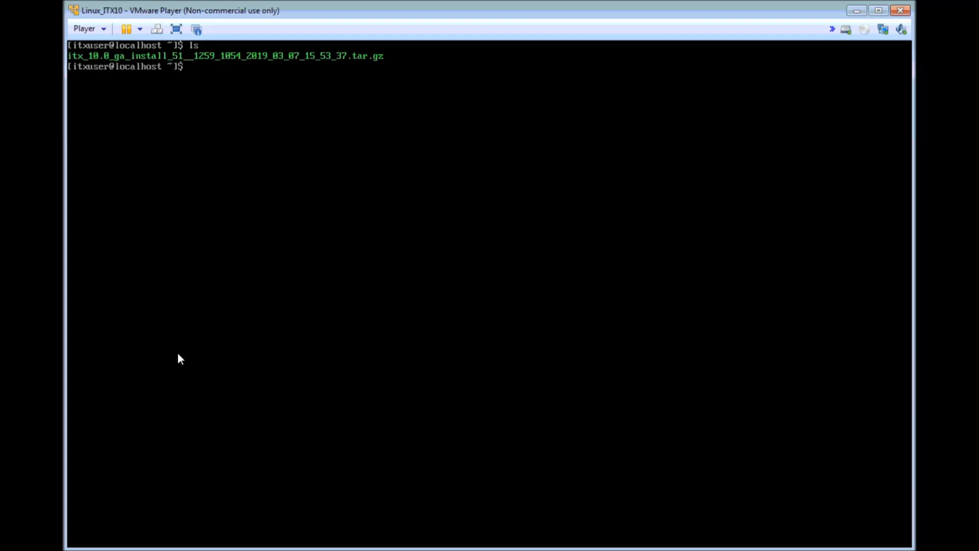
text(gunzip)
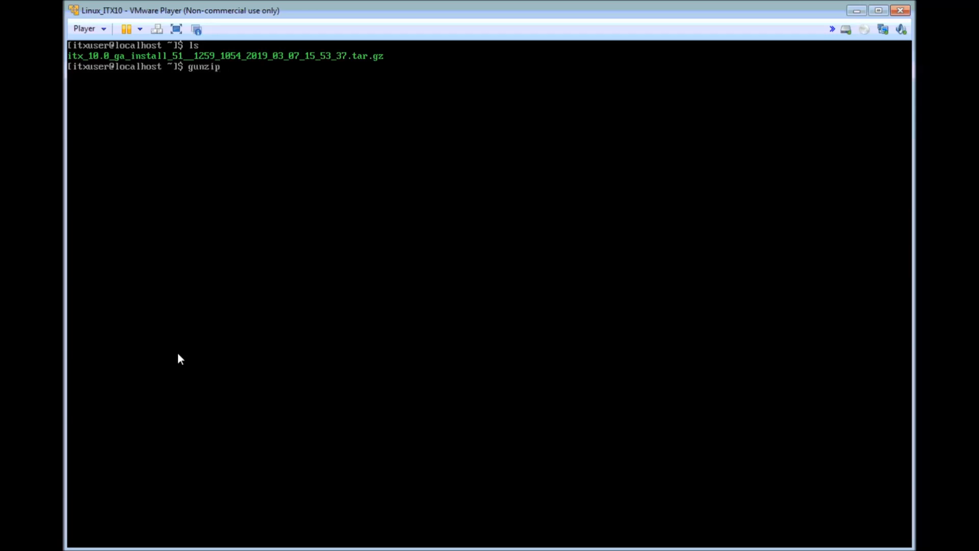
text(i)
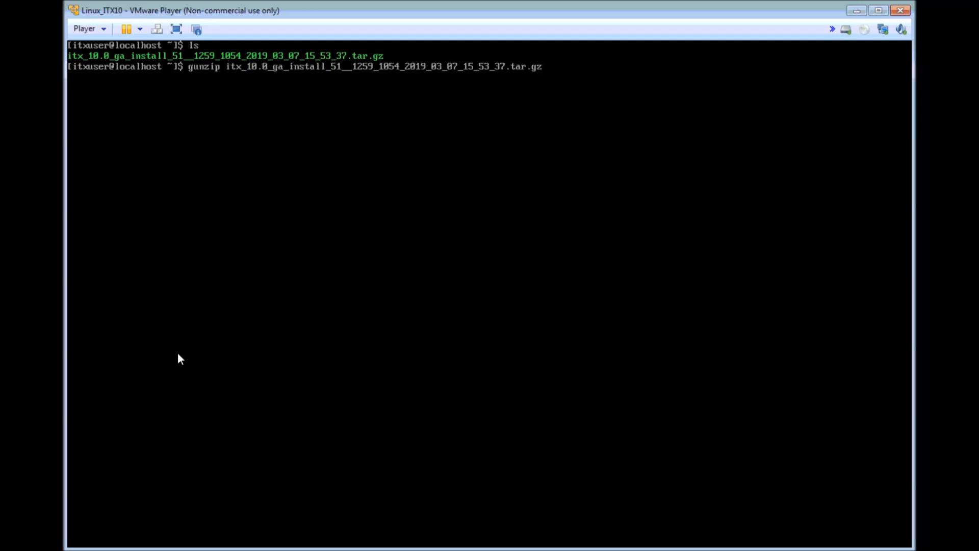
key(Return)
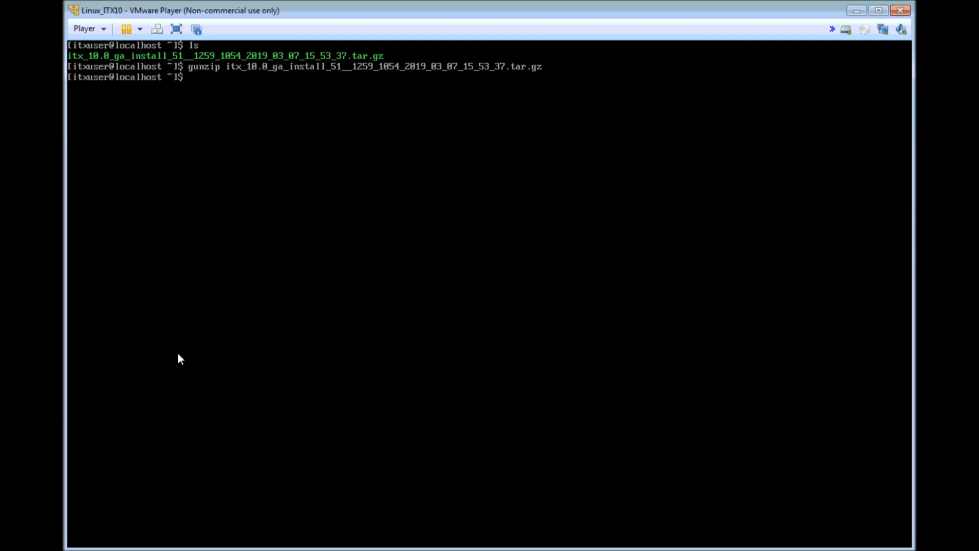
Extract the itx_10.0 install tar into the new tmp folder with 'tar -xvf ../...'.
key(Return)
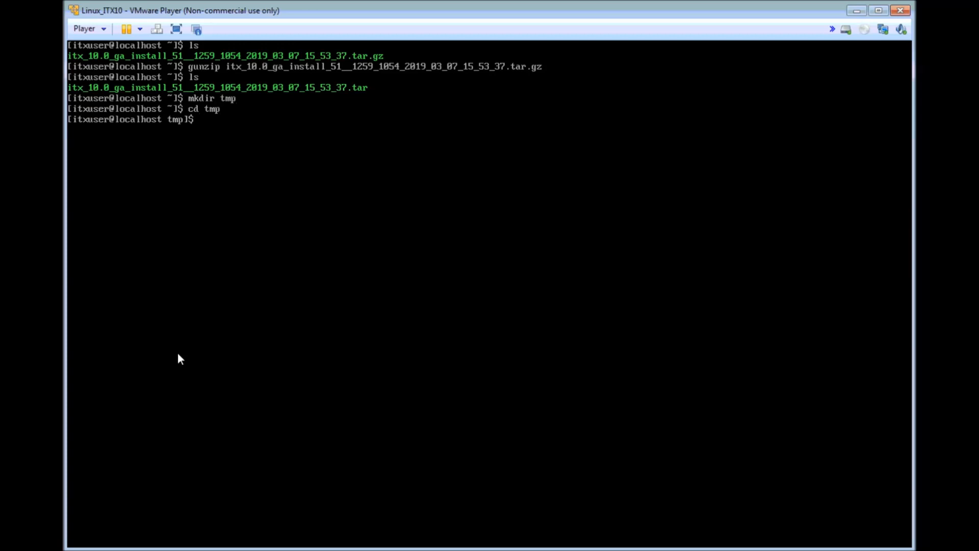
text(tar -xvf)
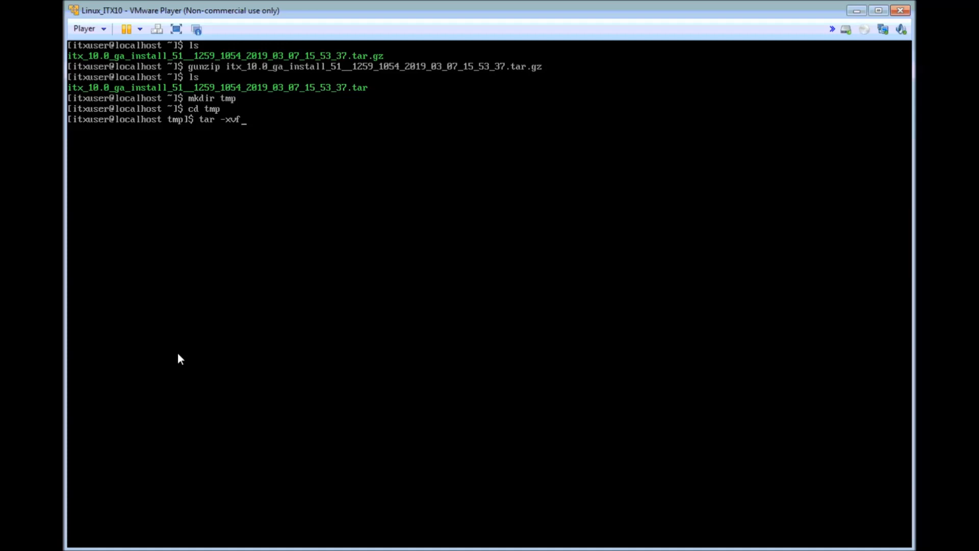
text(..)
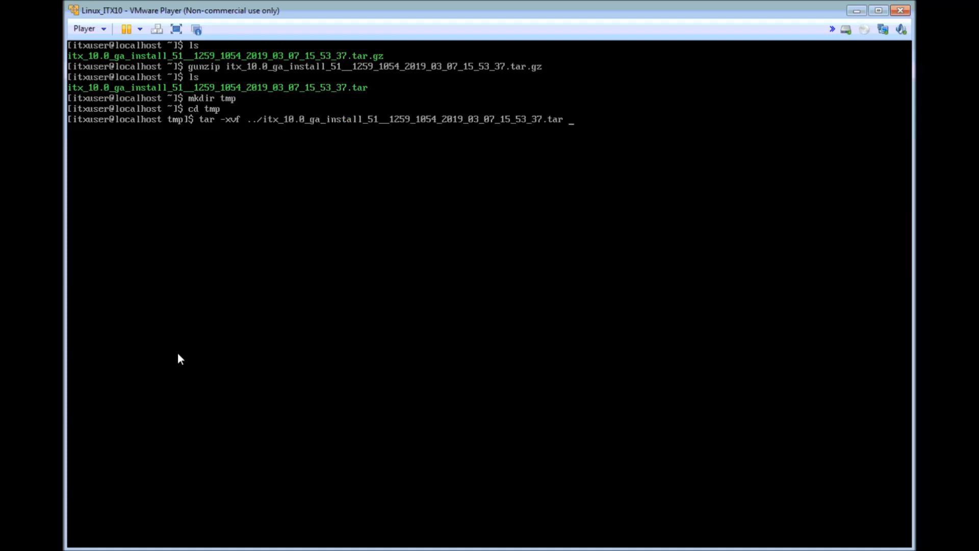
key(Return)
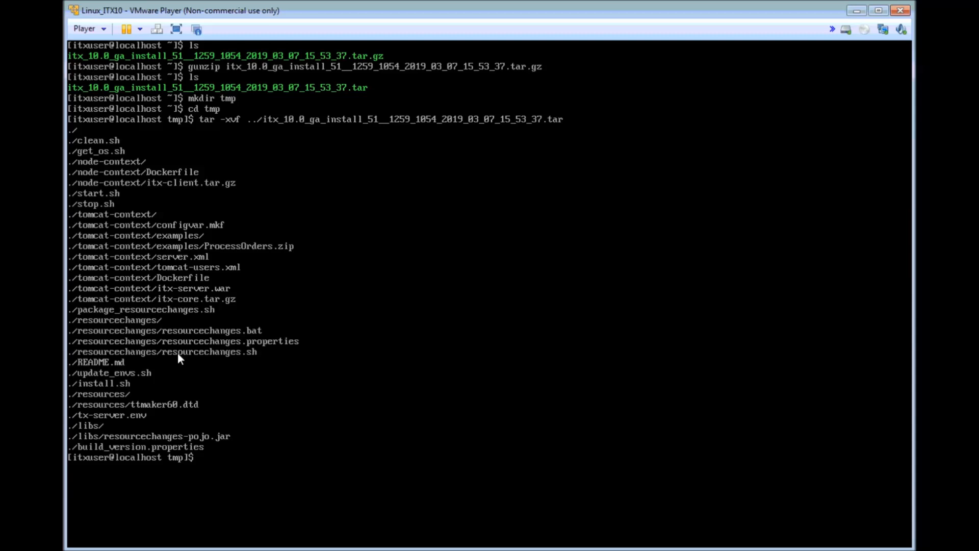
text(vi)
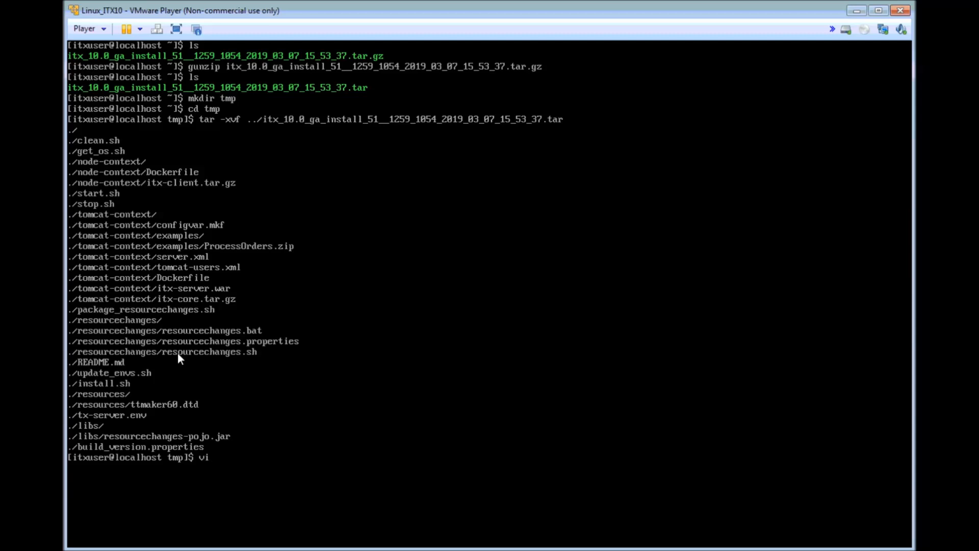
text(tx-serv)
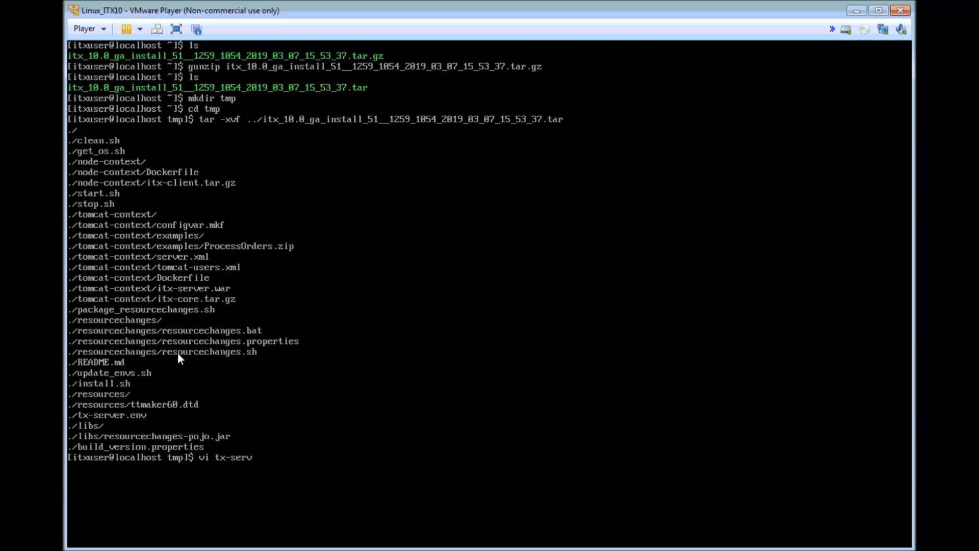
Edit tx-server.env in vi, uncommenting TX_MONGO_DIR, TX_FILE_DIR and TX_ADDITIONAL_LIBS, and save with :wq.
text(er.e)
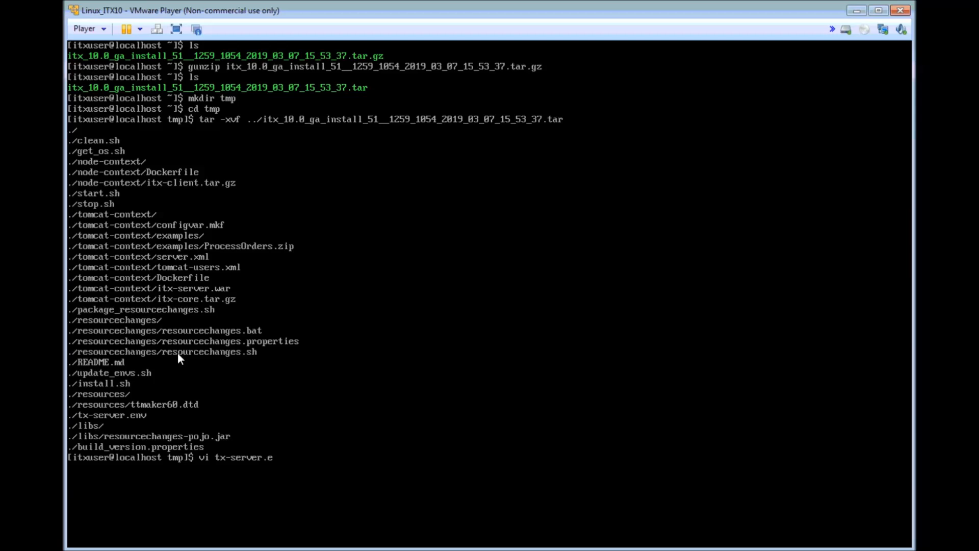
key(Return)
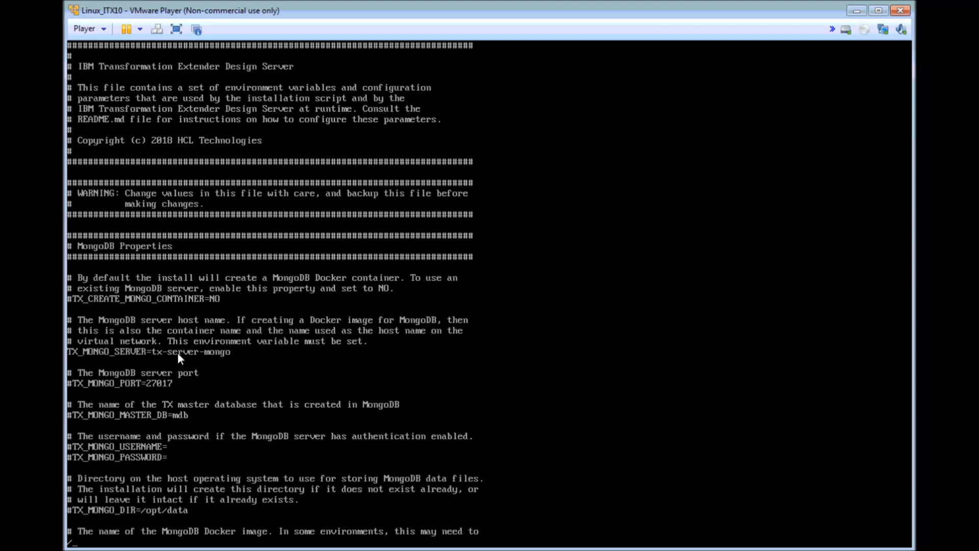
text(DIR)
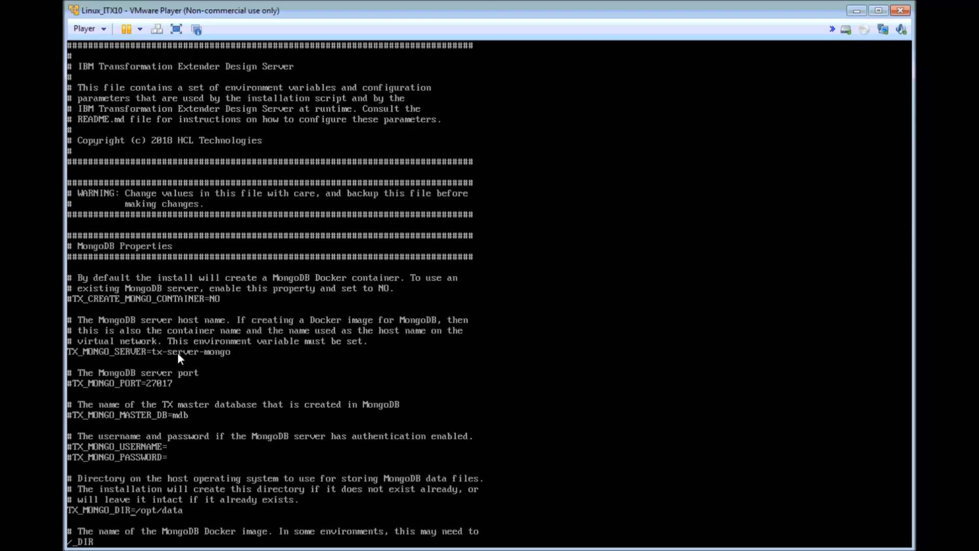
scroll(down, 3)
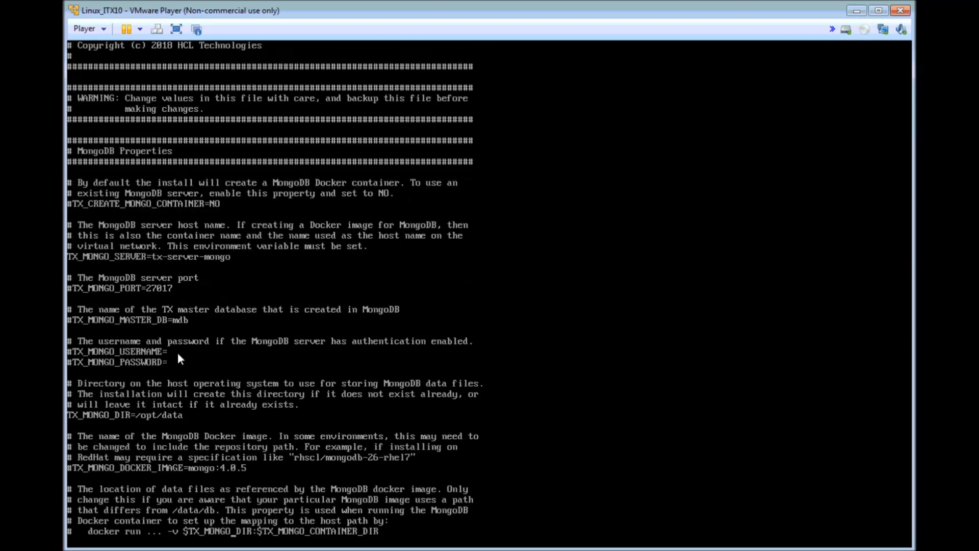
scroll(down, 3)
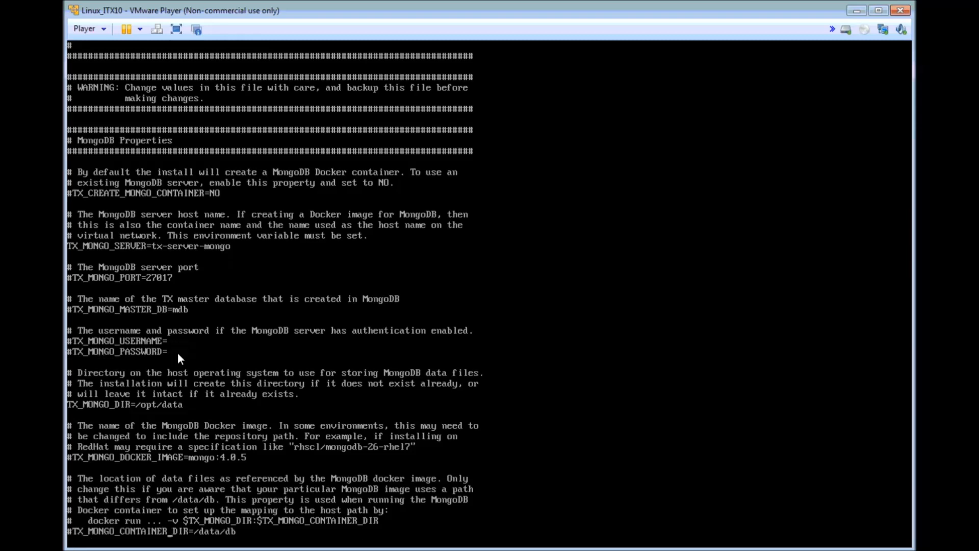
scroll(down, 3)
text(s)
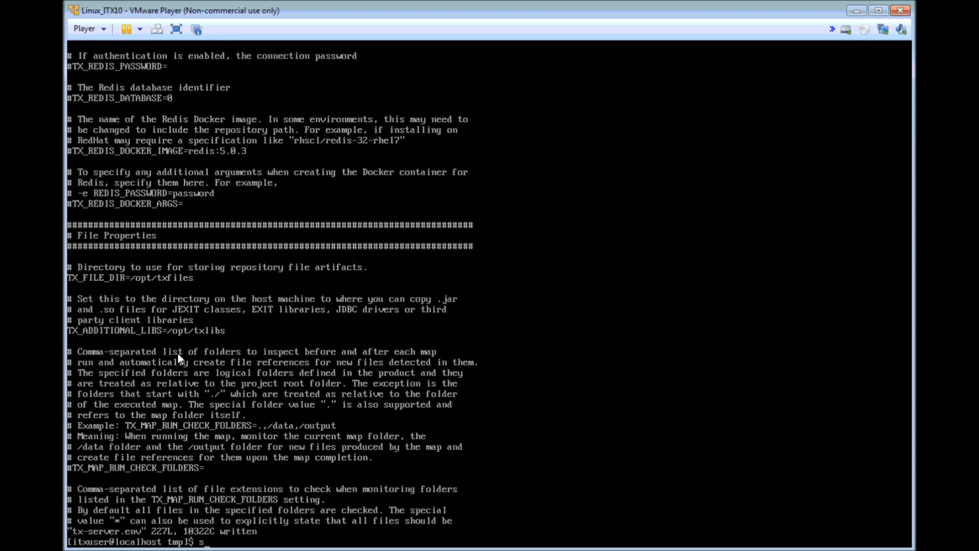
Become root with sudo -s and run ./install.sh until it reports 'All done!'.
text(udo -s)
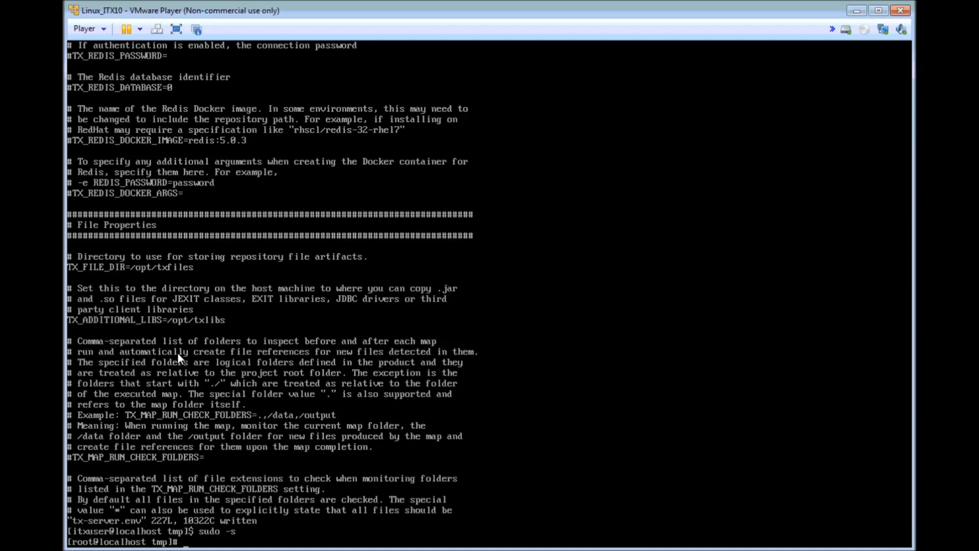
text(./)
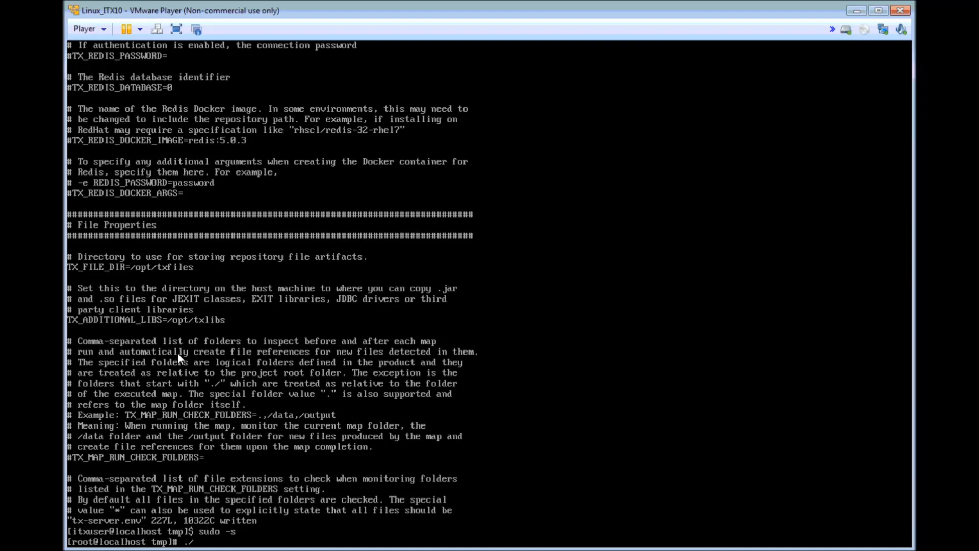
text(install.sh)
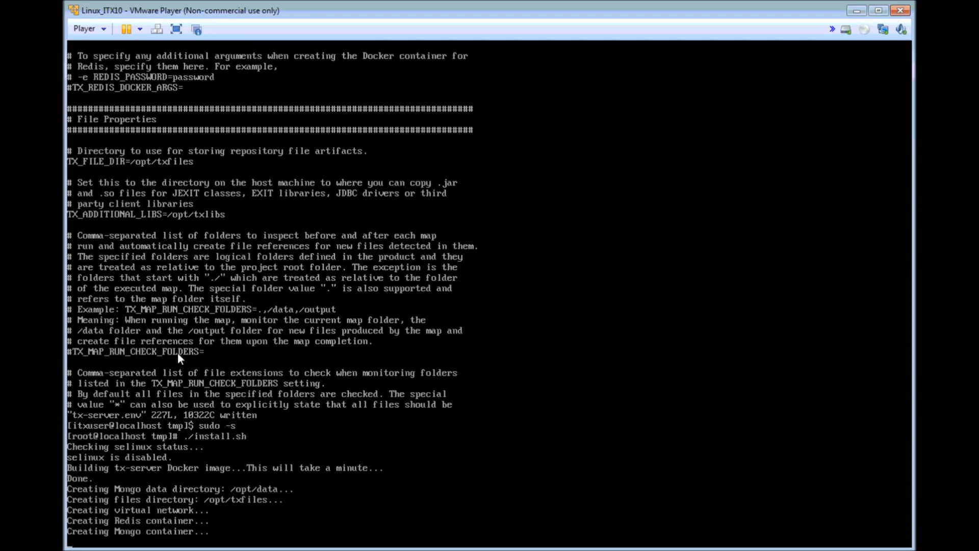
scroll(down, 3)
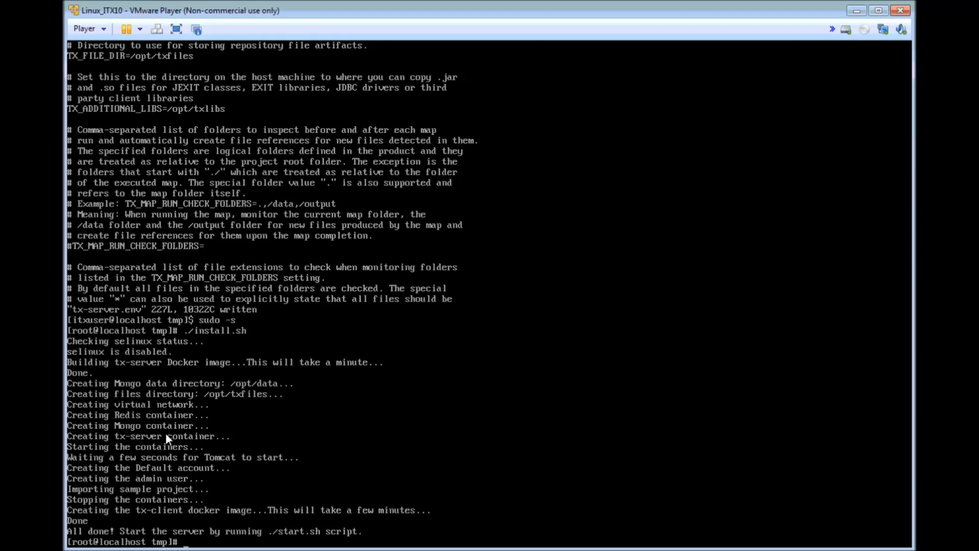
Run ./start.sh to launch the redis, mongo, server and client containers.
text(./start)
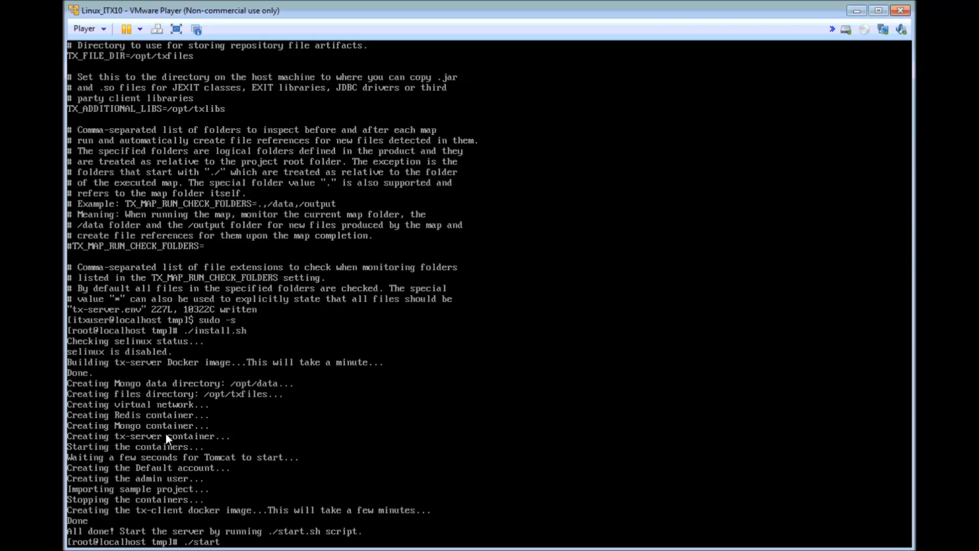
text(.sh)
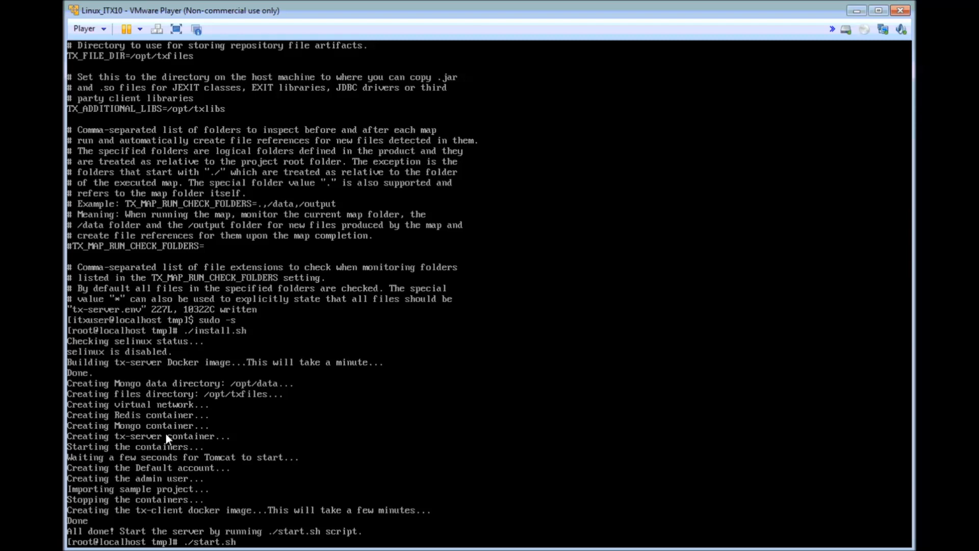
scroll(down, 3)
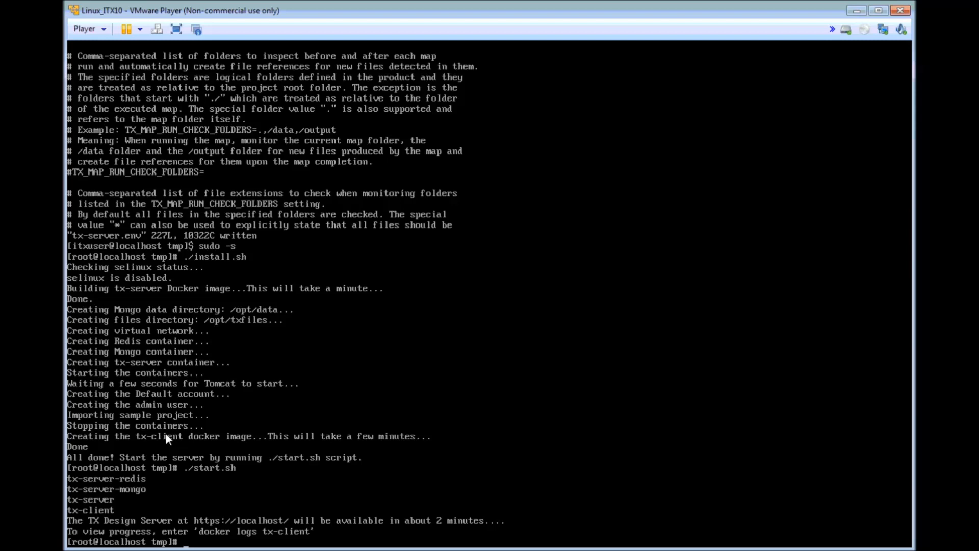
Show the tx-client container logs, which report the server listening on port 443.
text(docker)
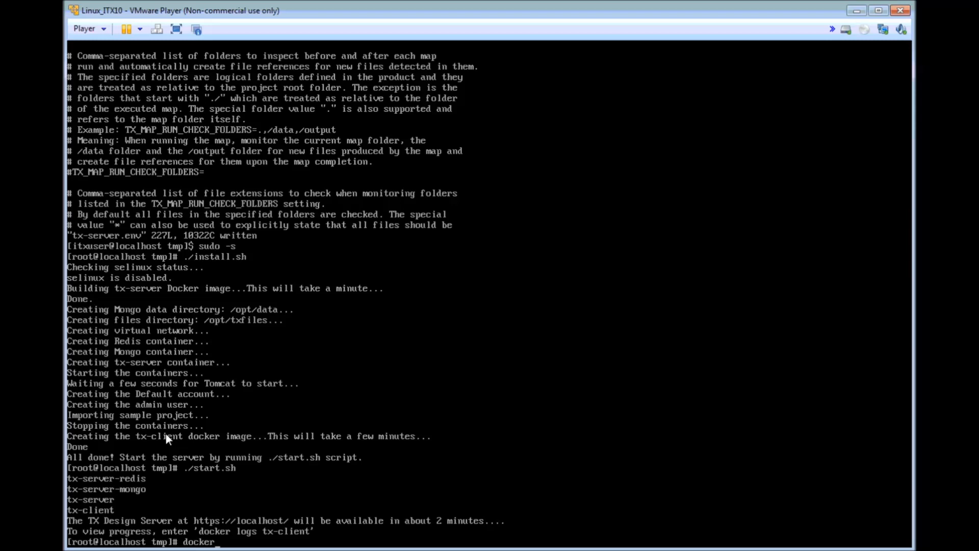
text(logs)
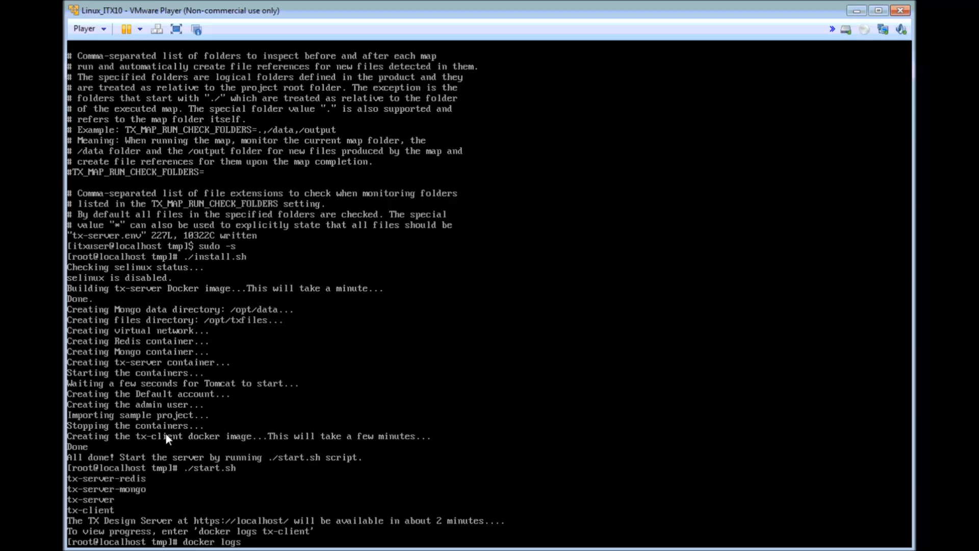
text(tx-client)
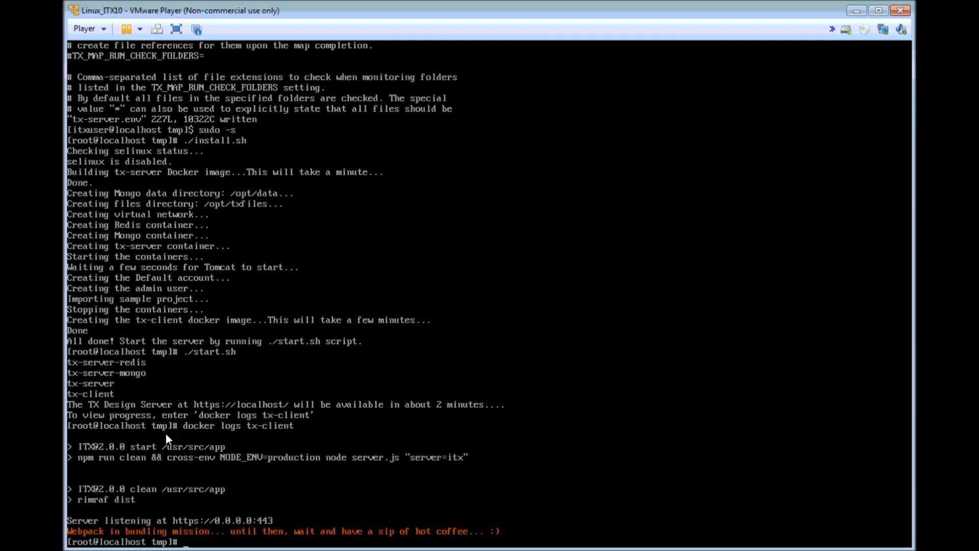
text(clear;docker logs tx-client)
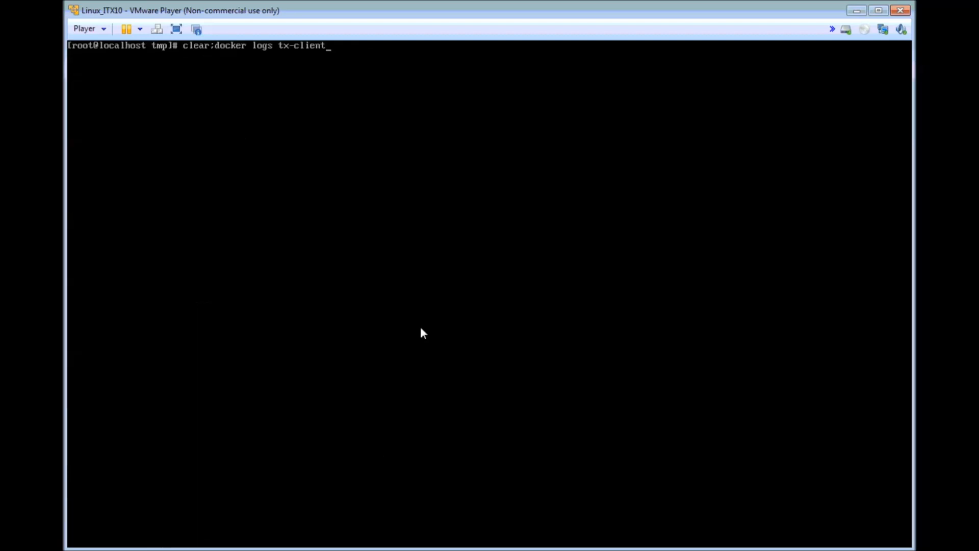
Refresh the tx-client logs showing webpack compiled successfully, then list containers with docker ps -a.
key(Return)
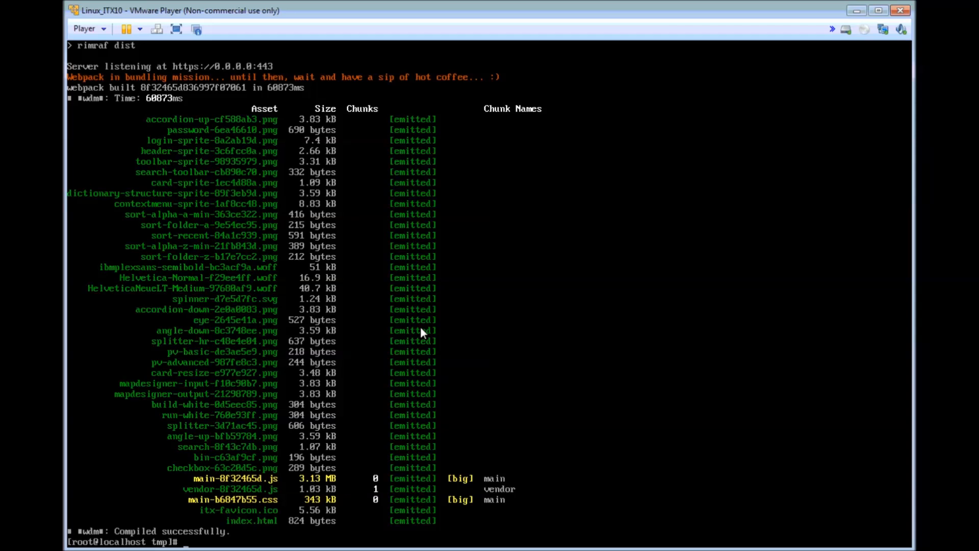
text(docker)
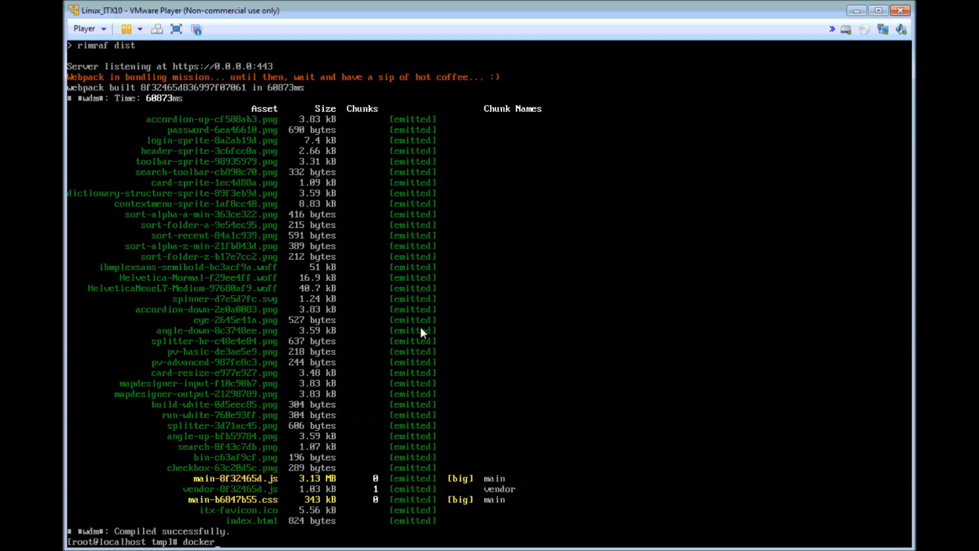
text(ps -a)
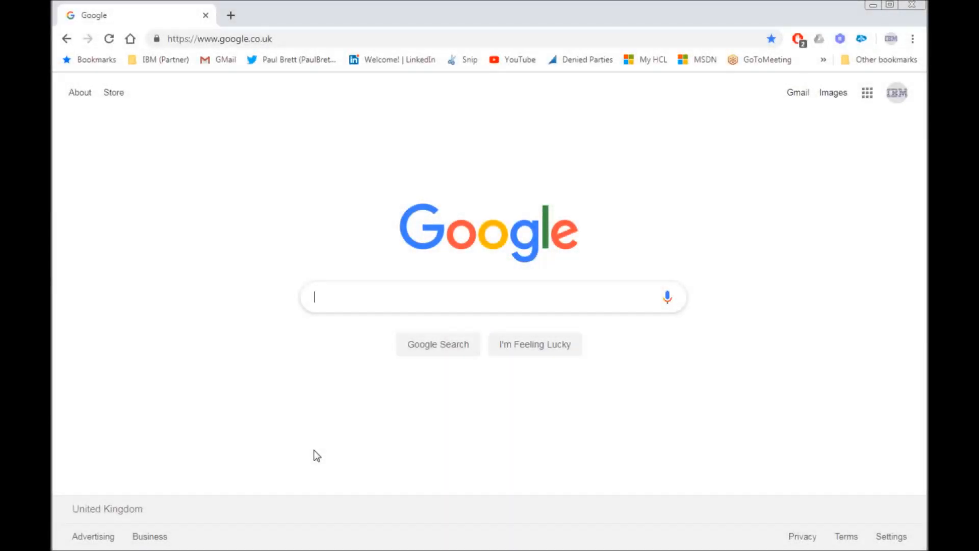
mouse_move(307, 44)
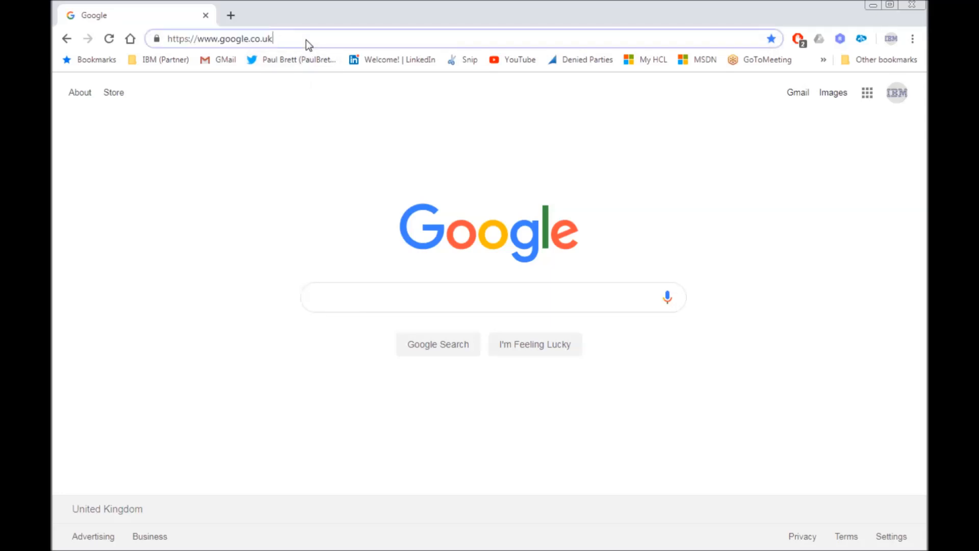
text(https://www)
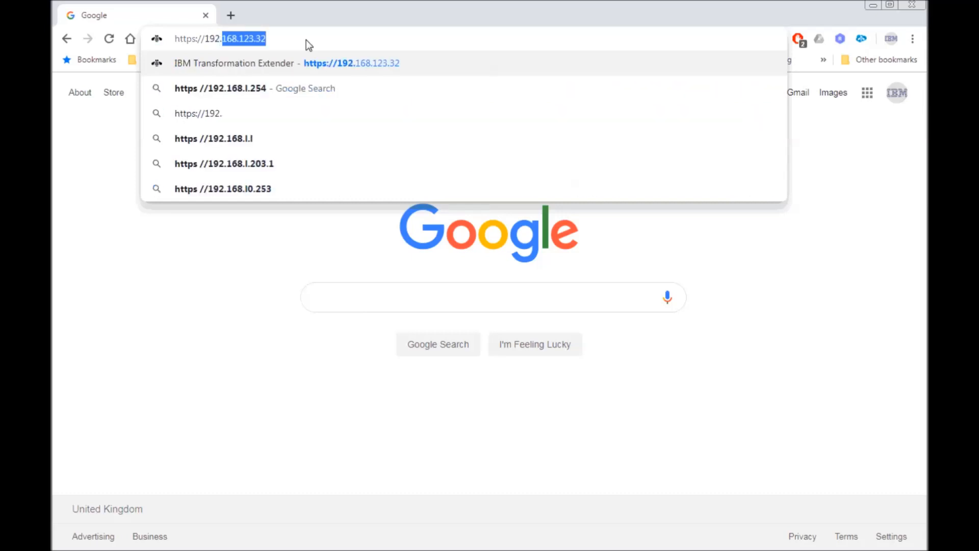
key(Backspace)
text(168.123.32)
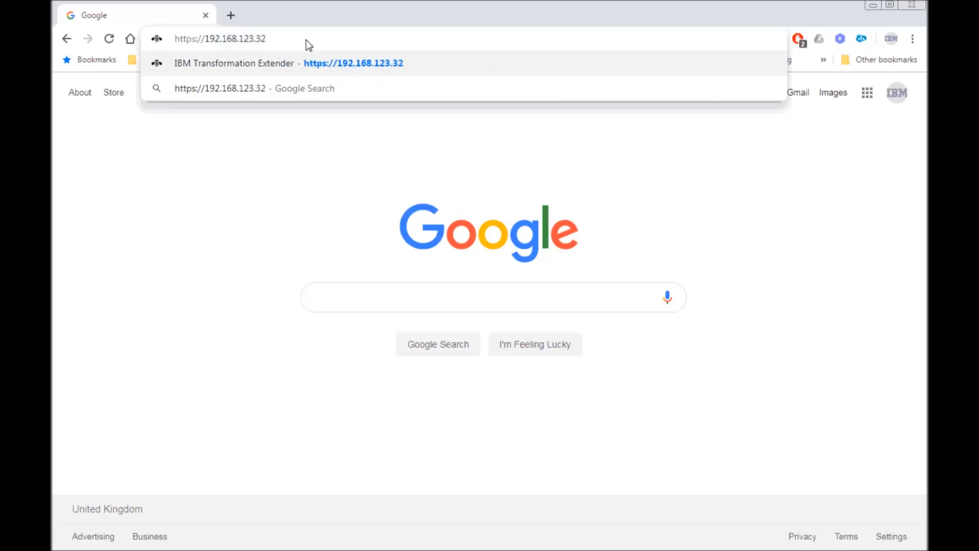
click(287, 63)
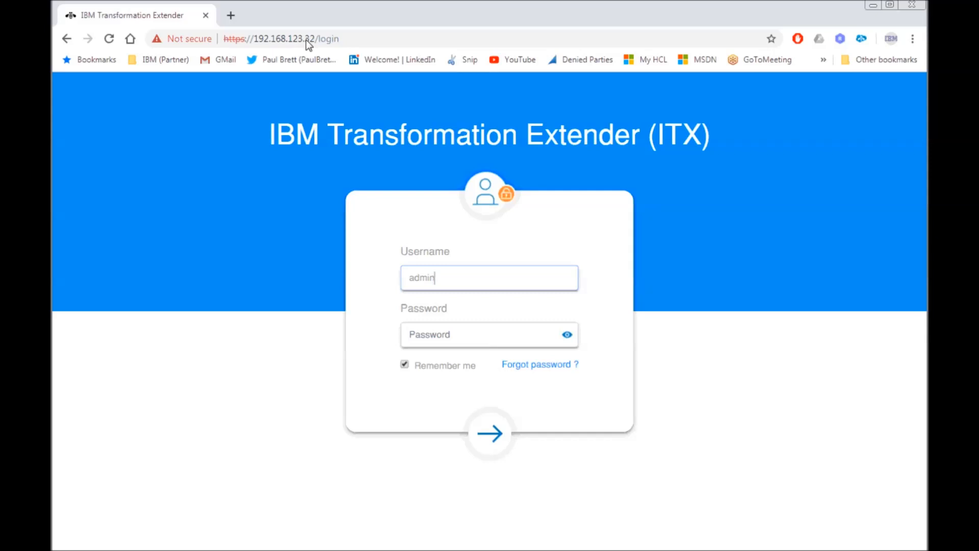
Sign in as admin and enter the Process Orders project from the welcome portal.
click(488, 335)
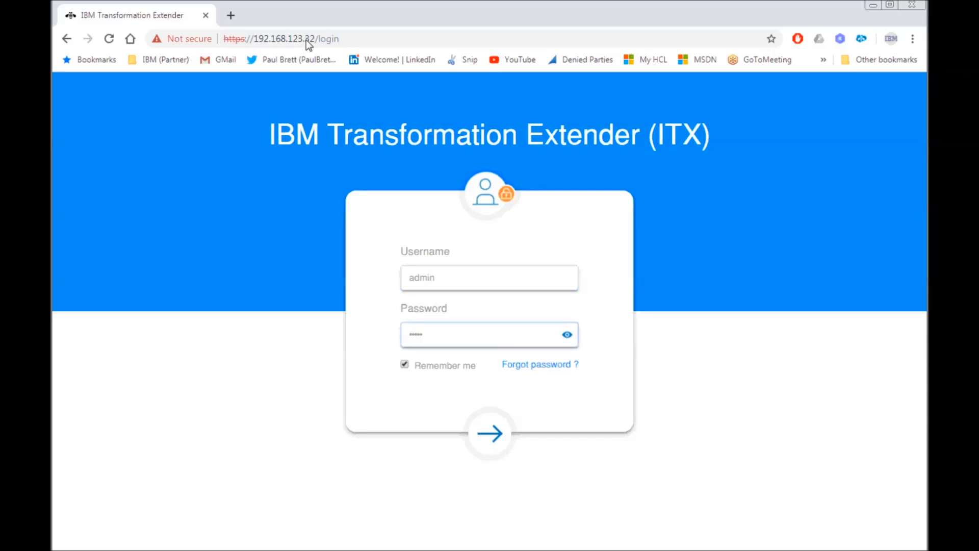
click(490, 432)
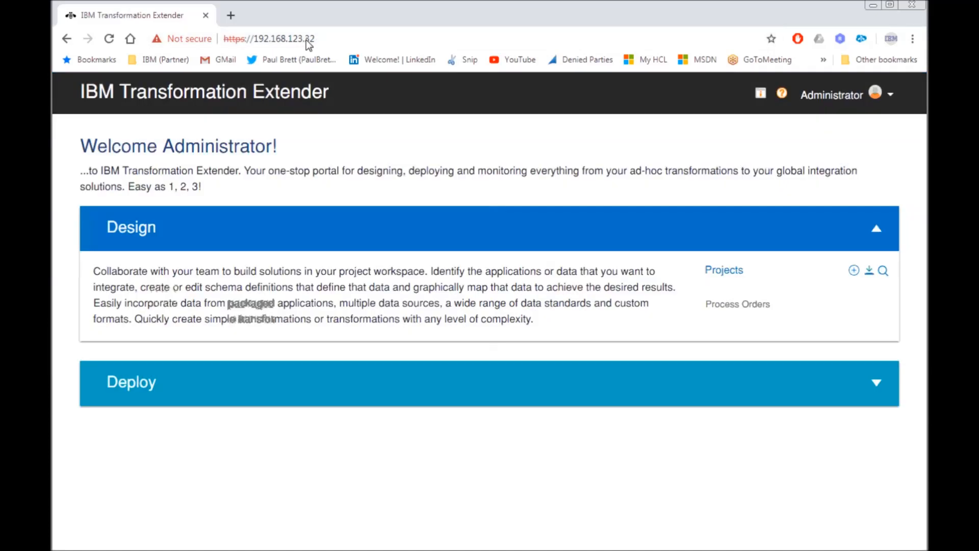
mouse_move(734, 336)
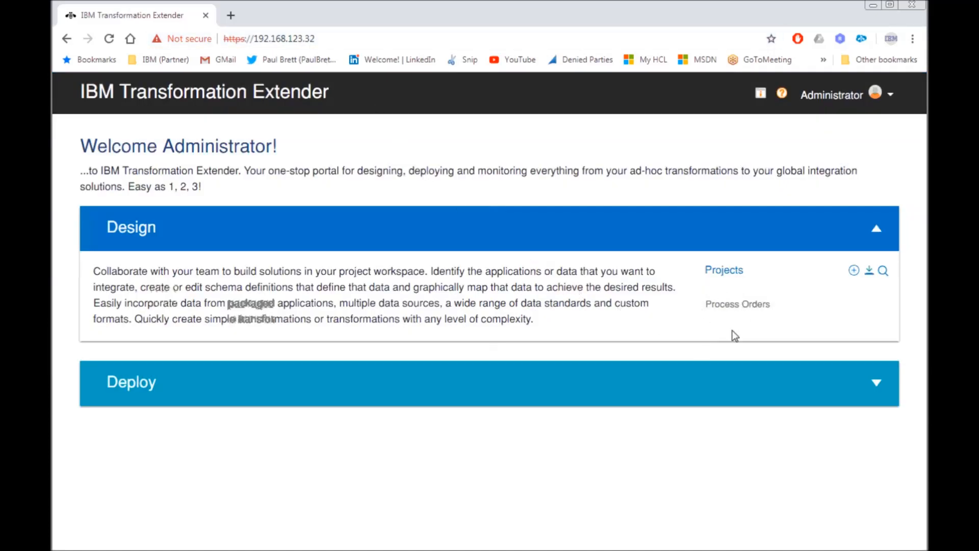
click(737, 304)
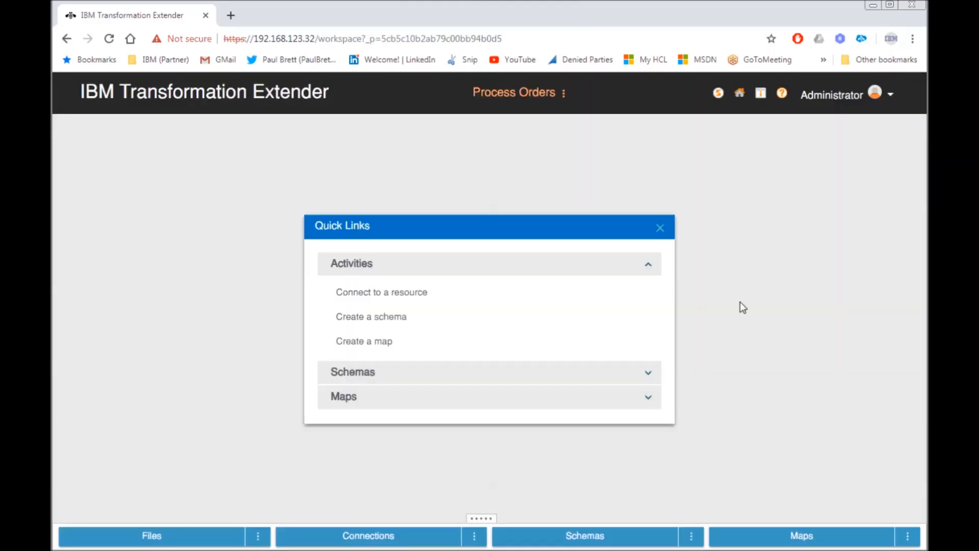
Dismiss Quick Links and load the ProcessOrders map from the project's Maps list.
click(660, 228)
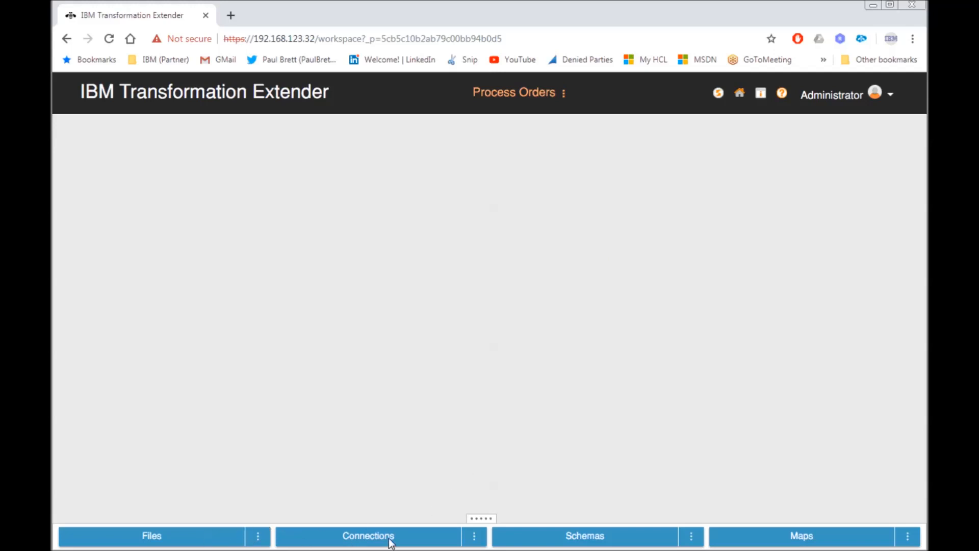
click(802, 536)
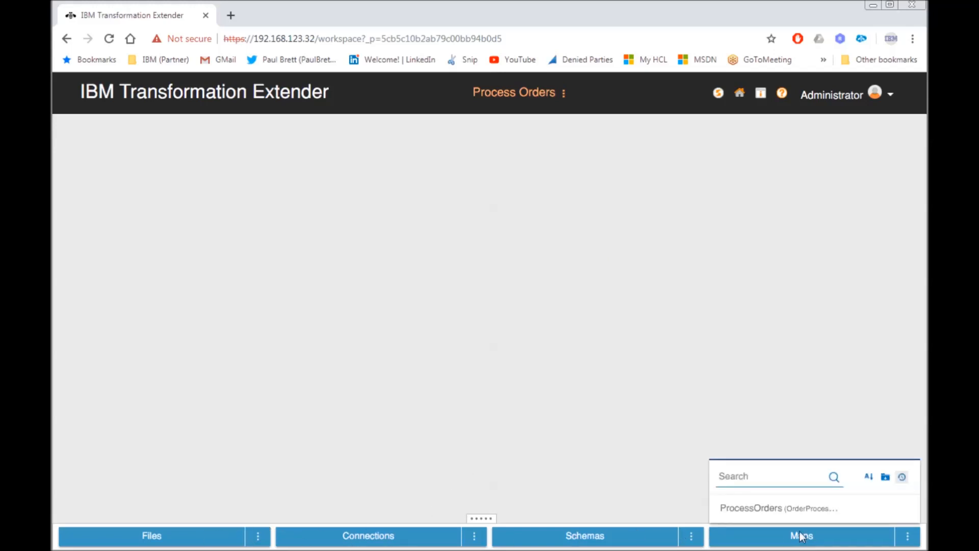
click(777, 508)
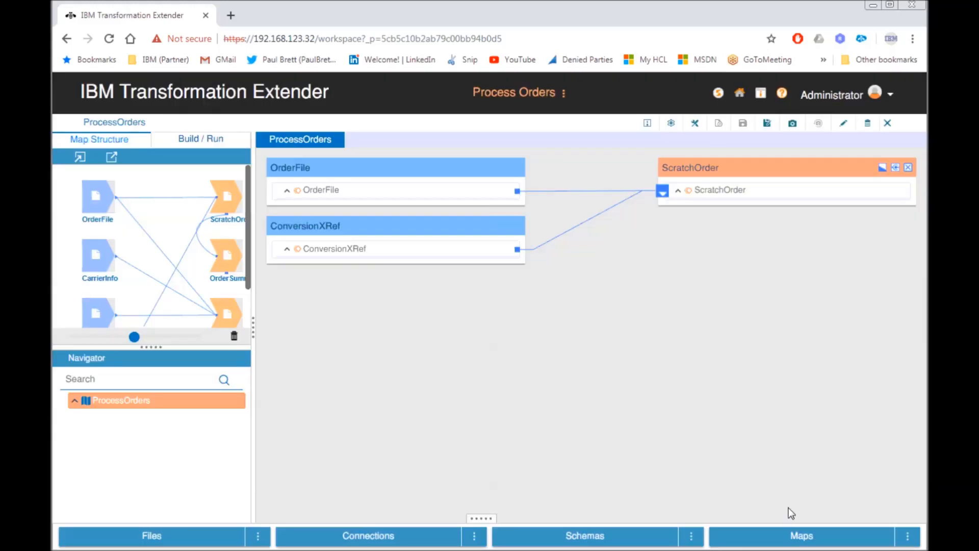
mouse_move(385, 280)
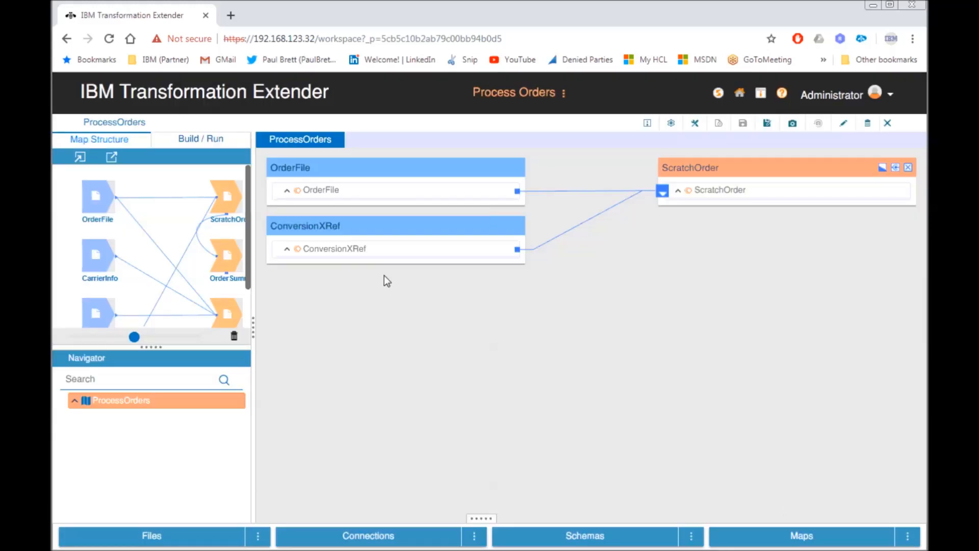